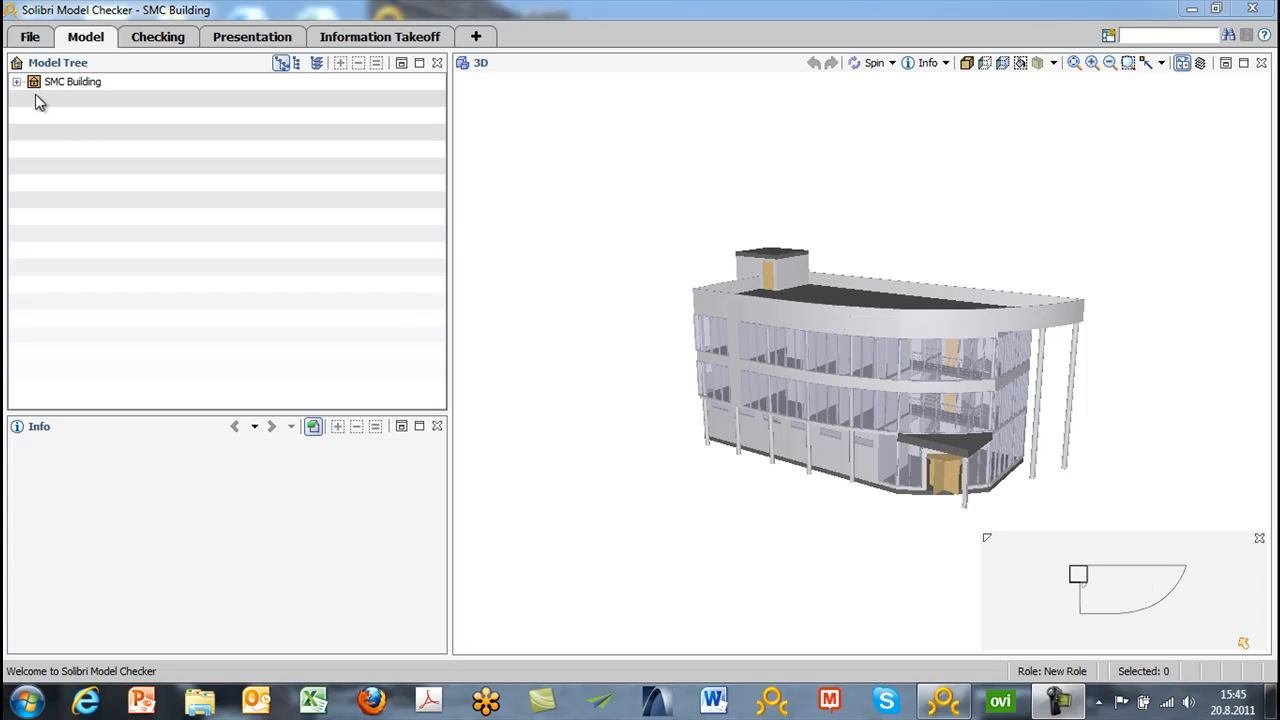
mouse_move(52, 58)
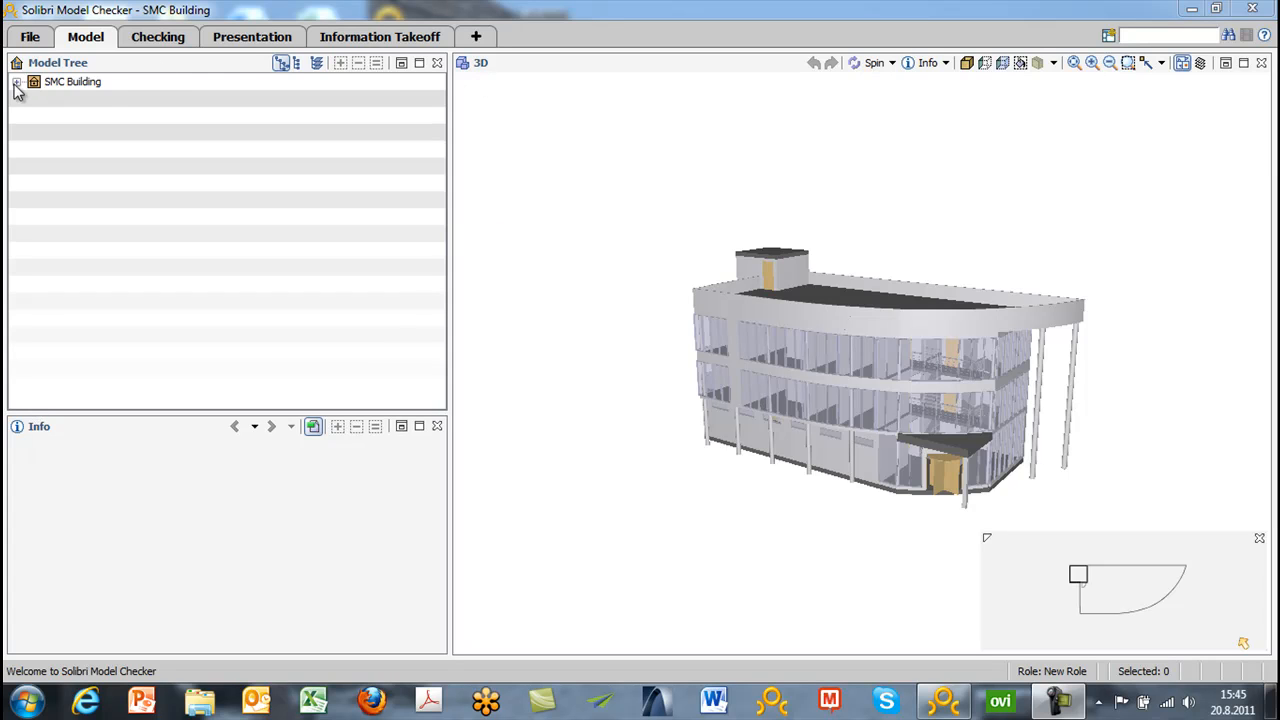
- Expand SMC Building, Default Building and First floor to reveal doors, walls and windows
left_click(17, 81)
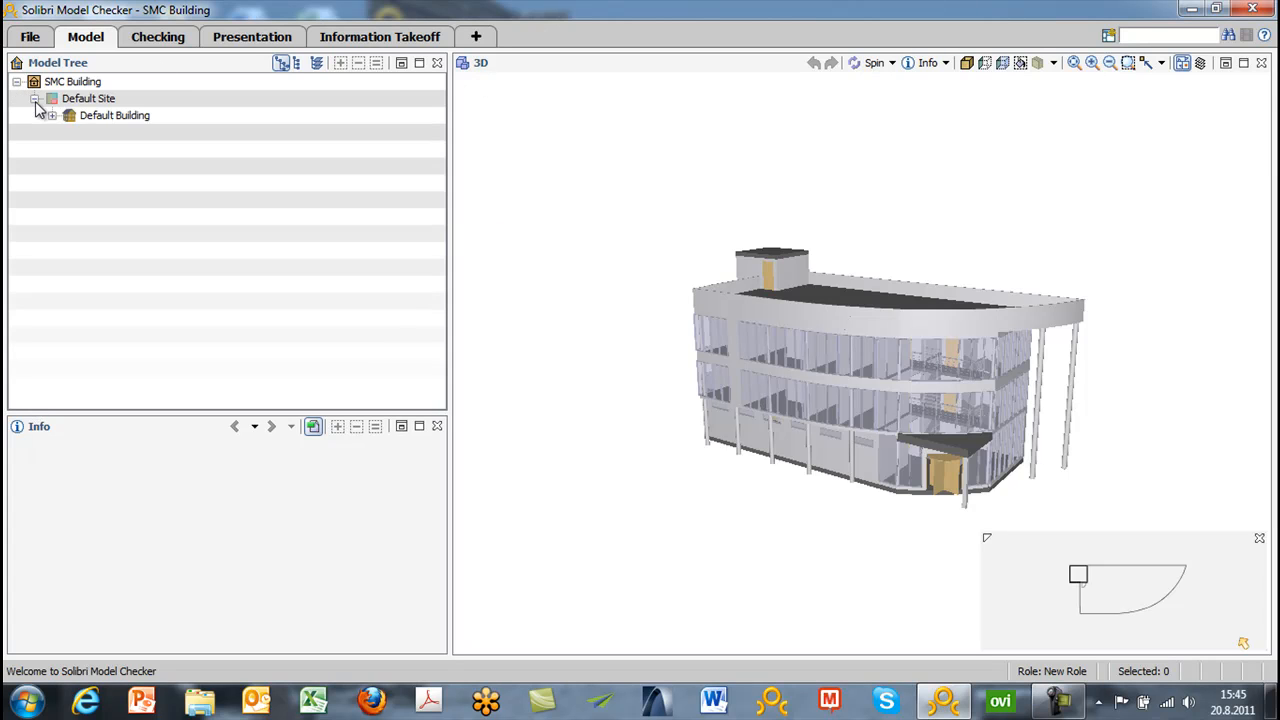
left_click(52, 115)
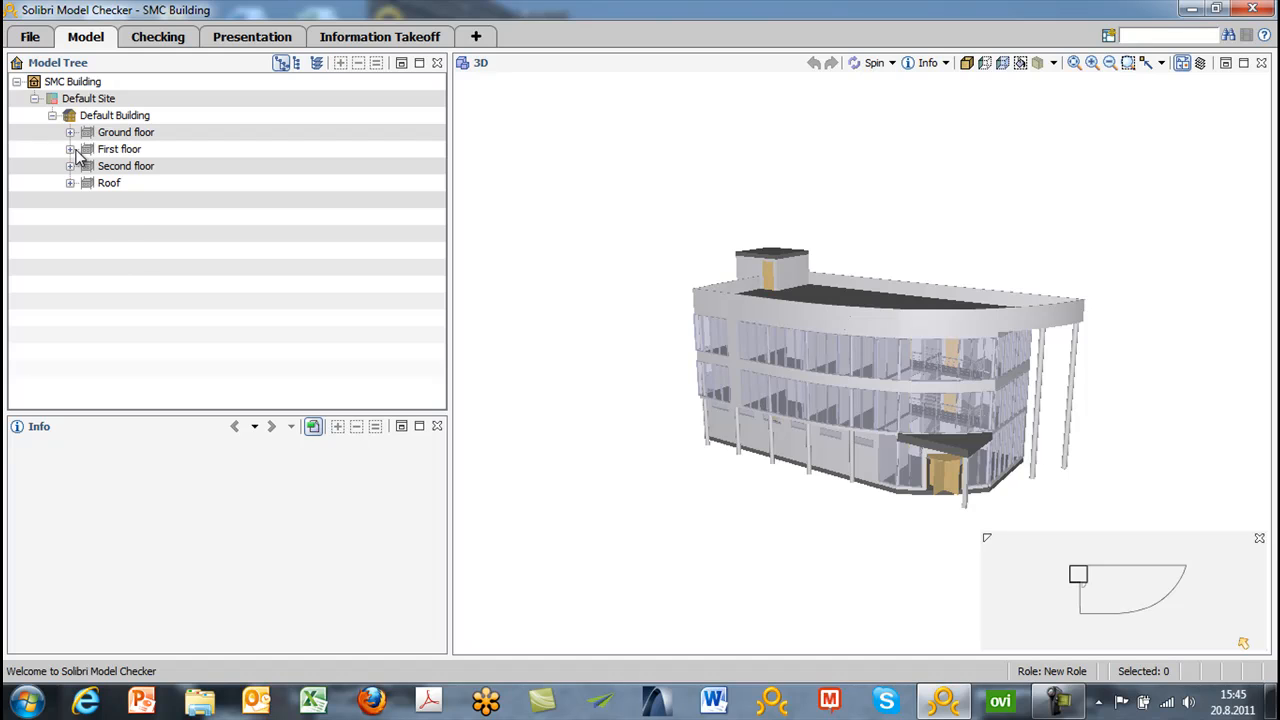
left_click(70, 148)
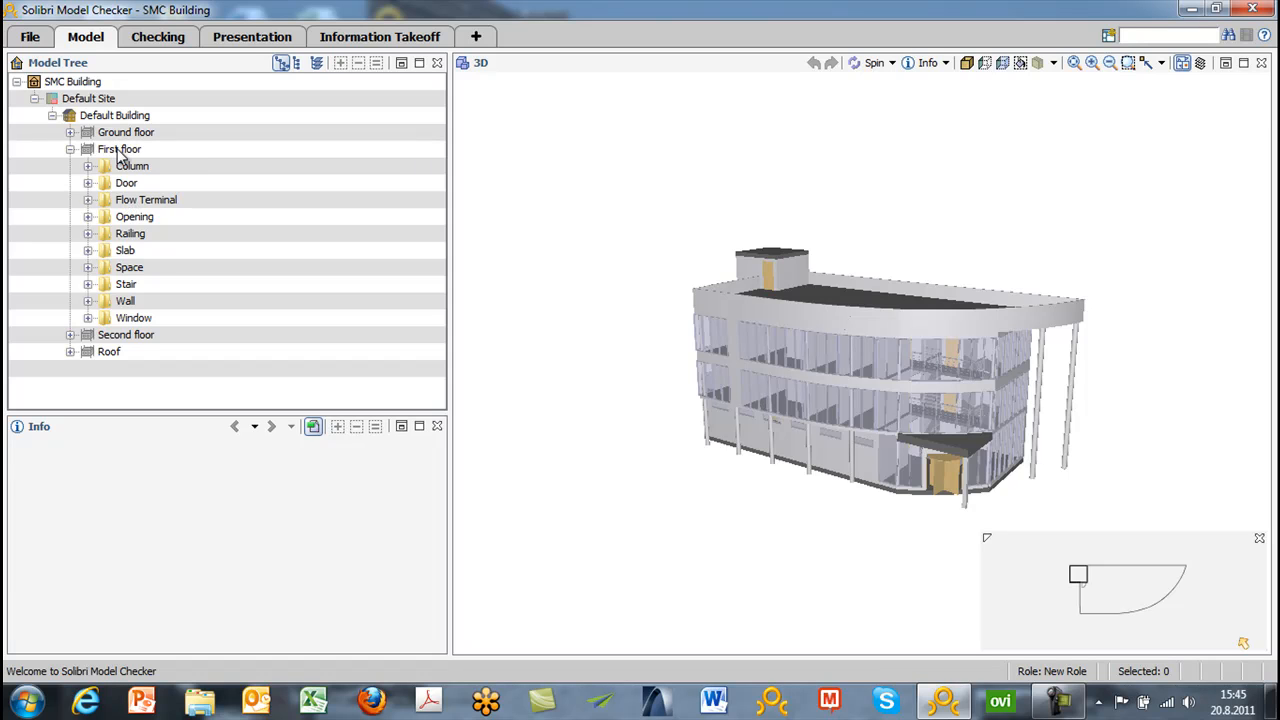
- Select First floor and isolate its 194 elements in the 3D view
left_click(119, 148)
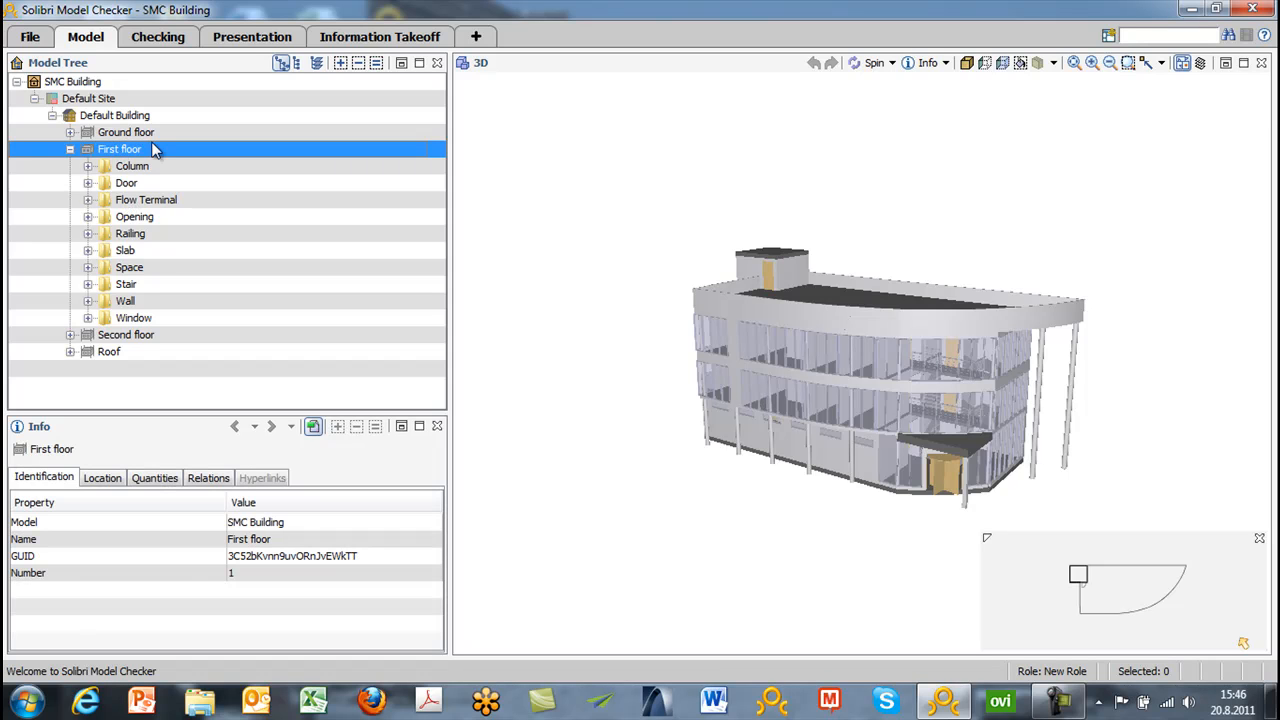
mouse_move(113, 150)
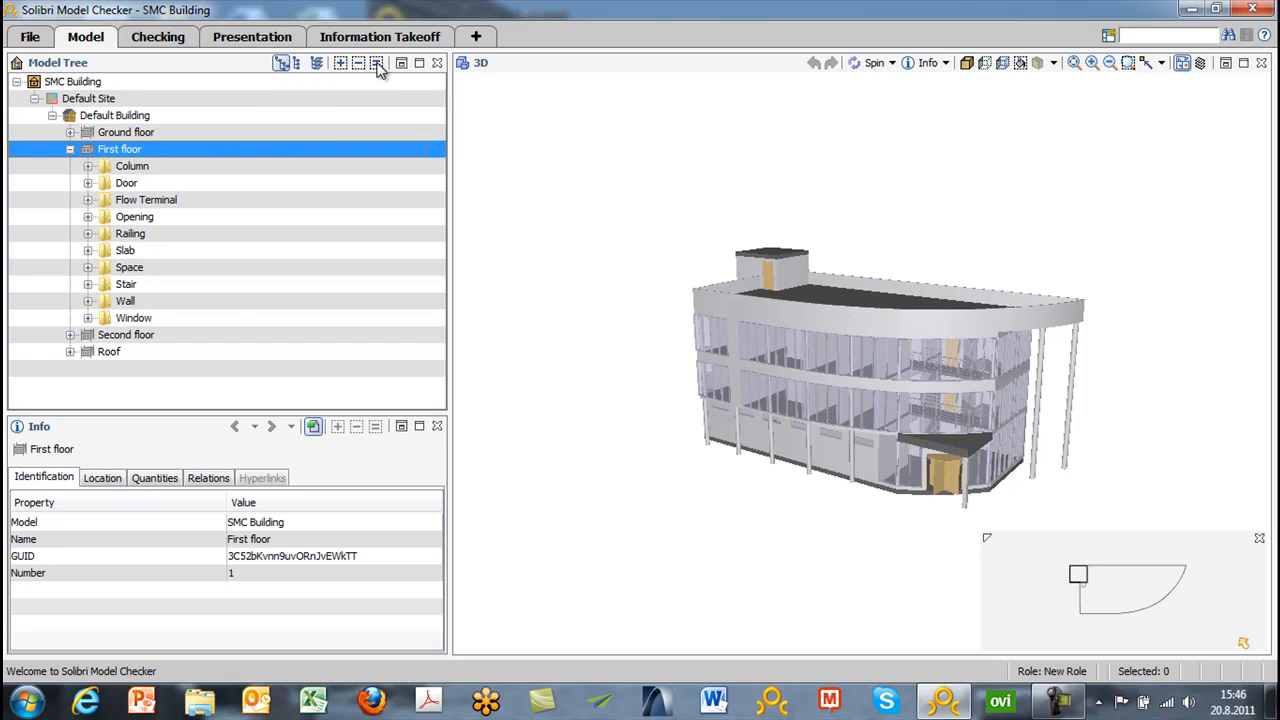
left_click(119, 148)
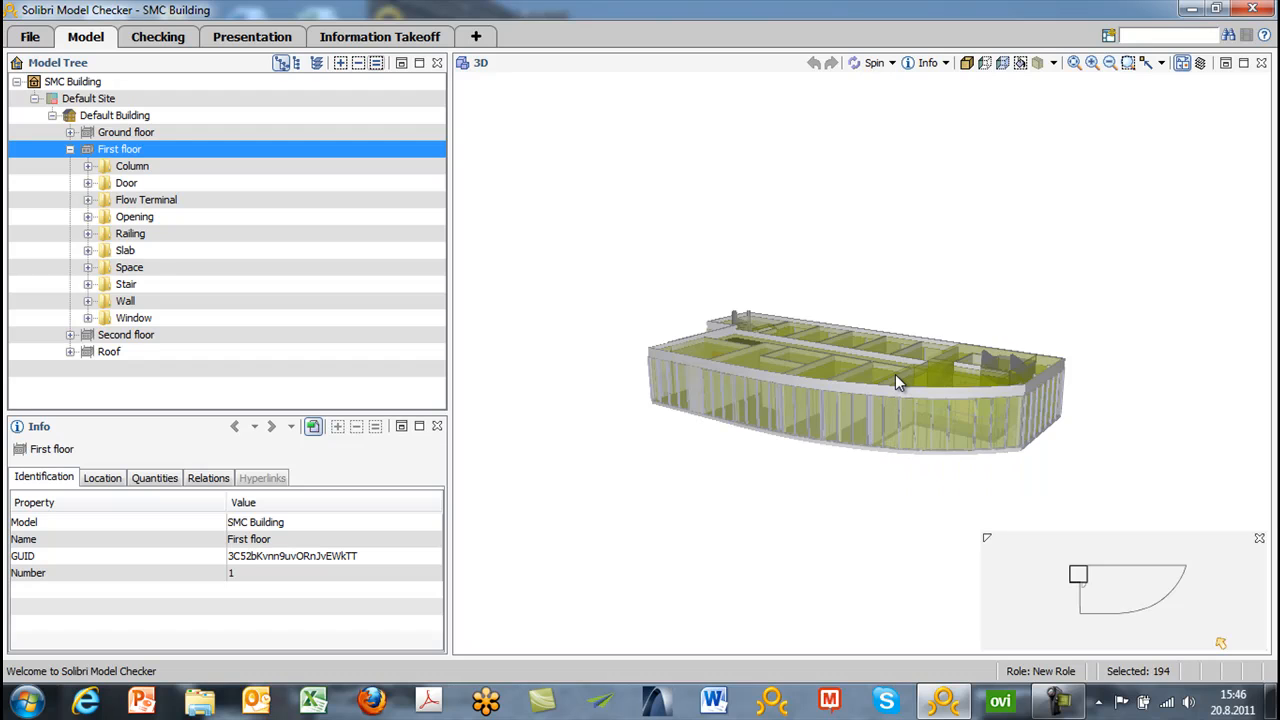
mouse_move(240, 190)
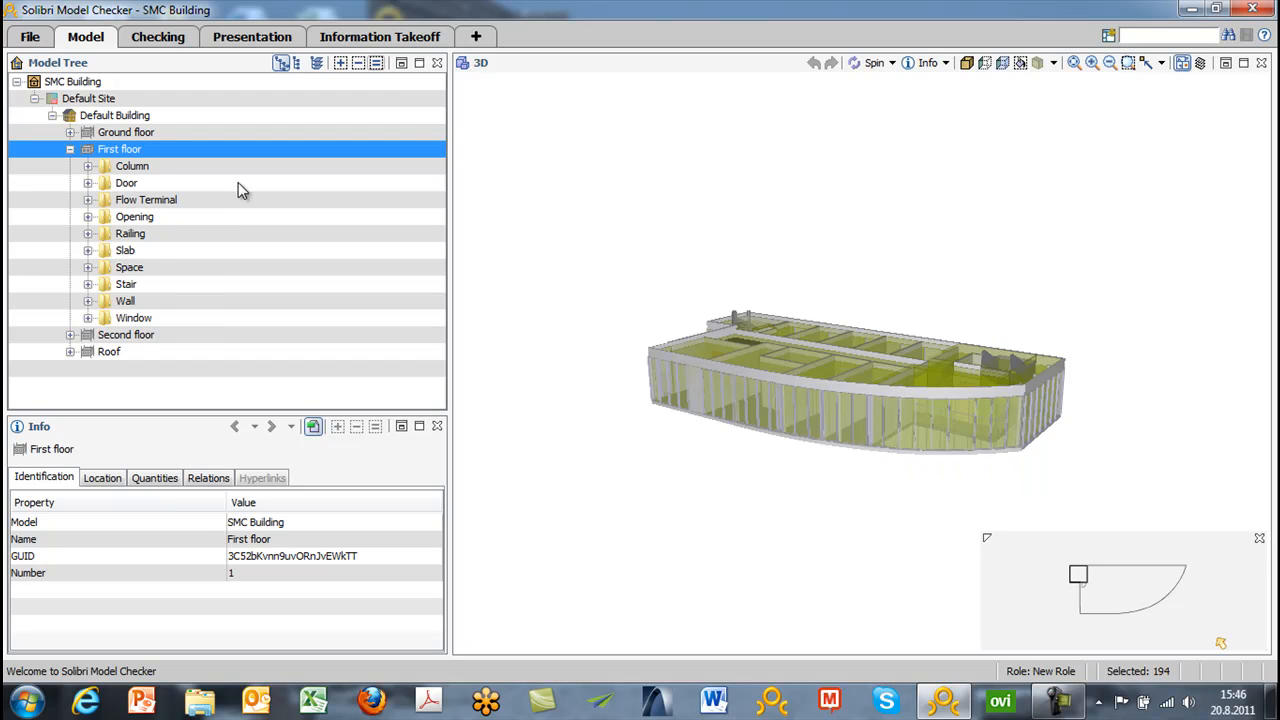
- Inspect Column.1.1's Location, Quantities, Material and Classification tabs, then collapse the branch
left_click(88, 166)
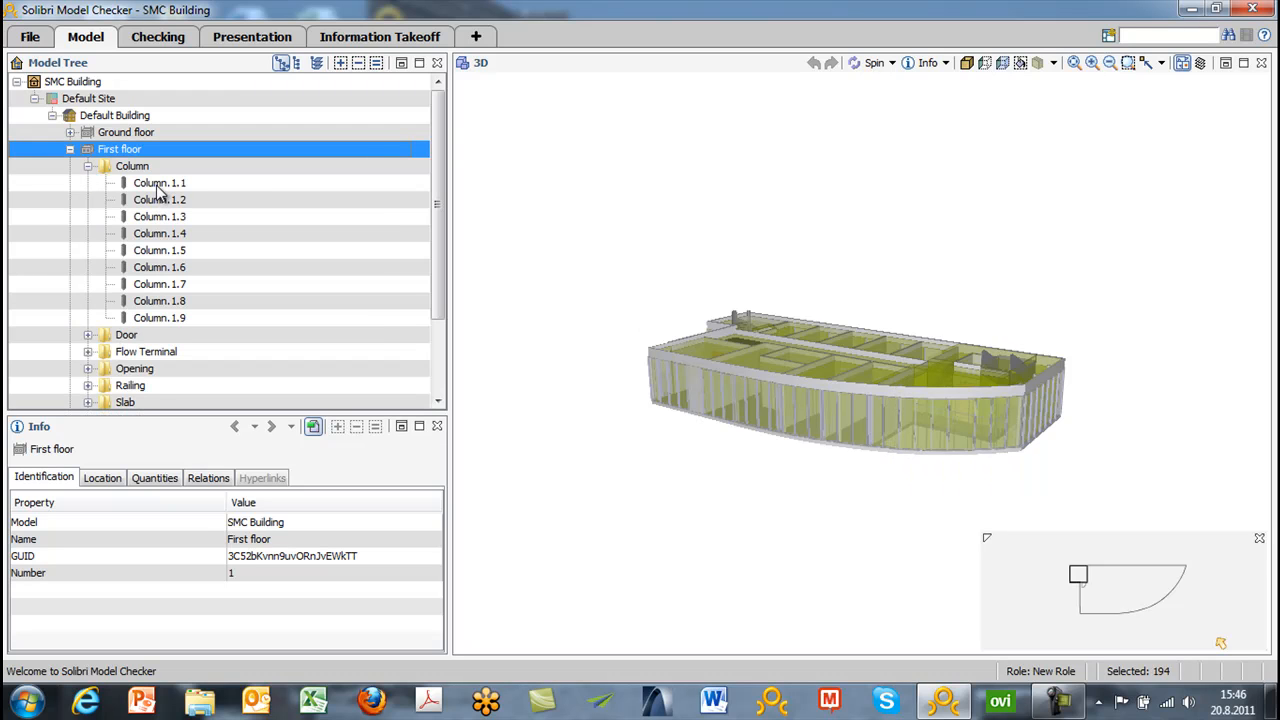
left_click(159, 182)
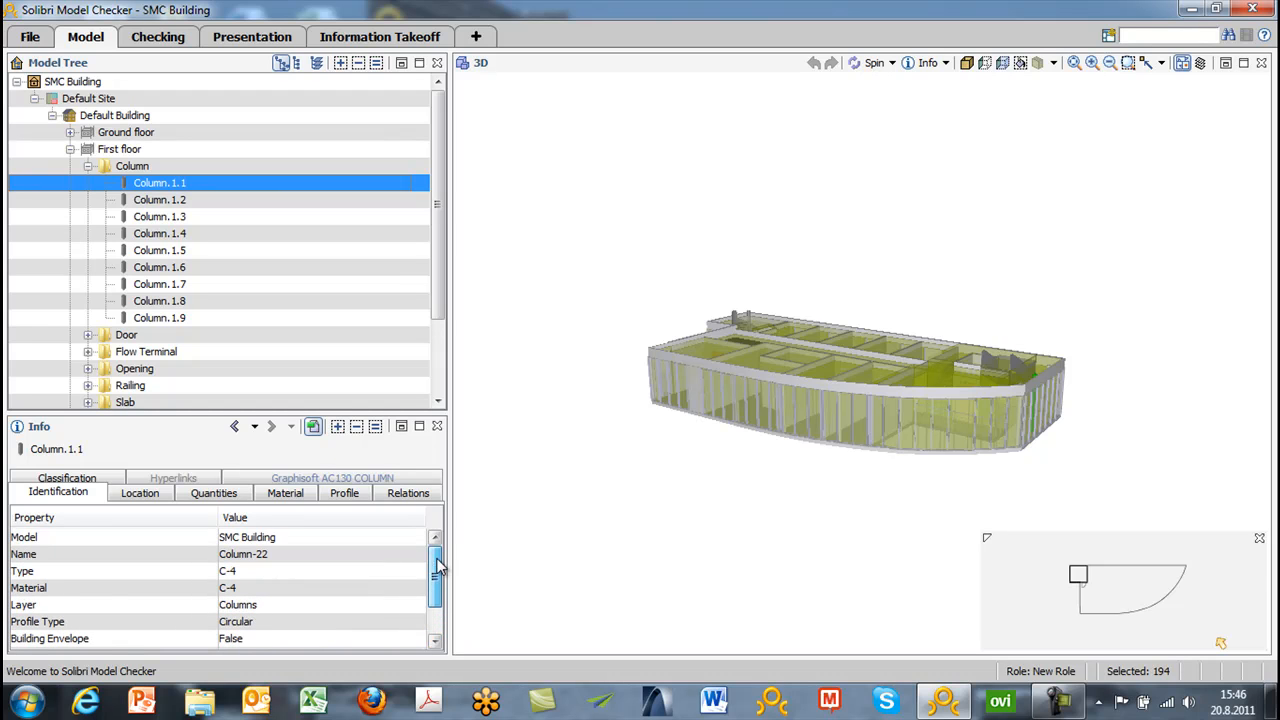
left_click(140, 492)
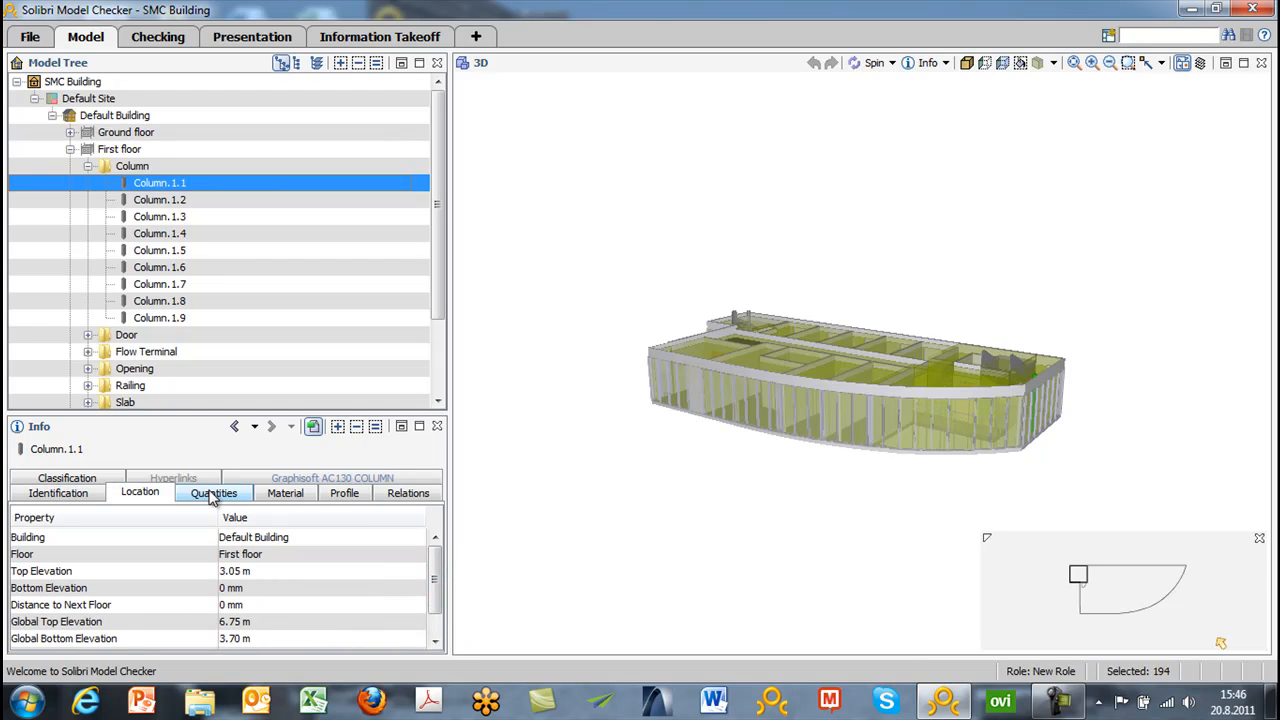
left_click(214, 492)
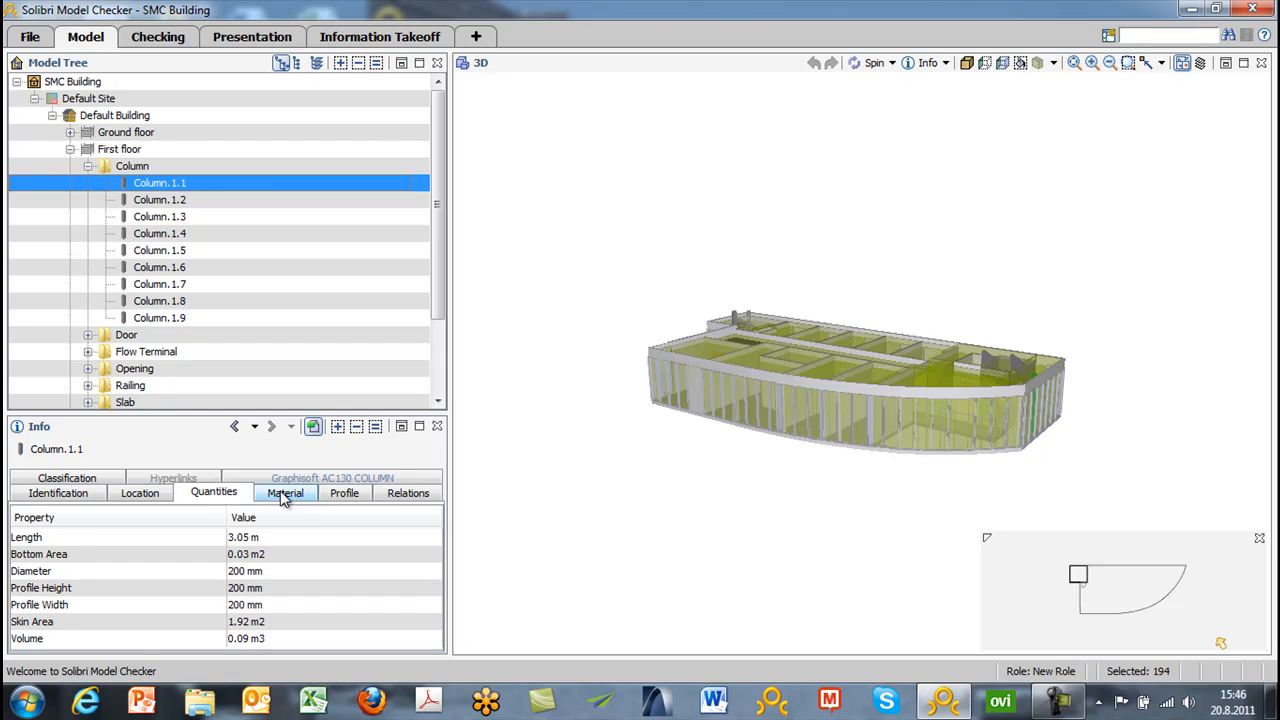
left_click(285, 492)
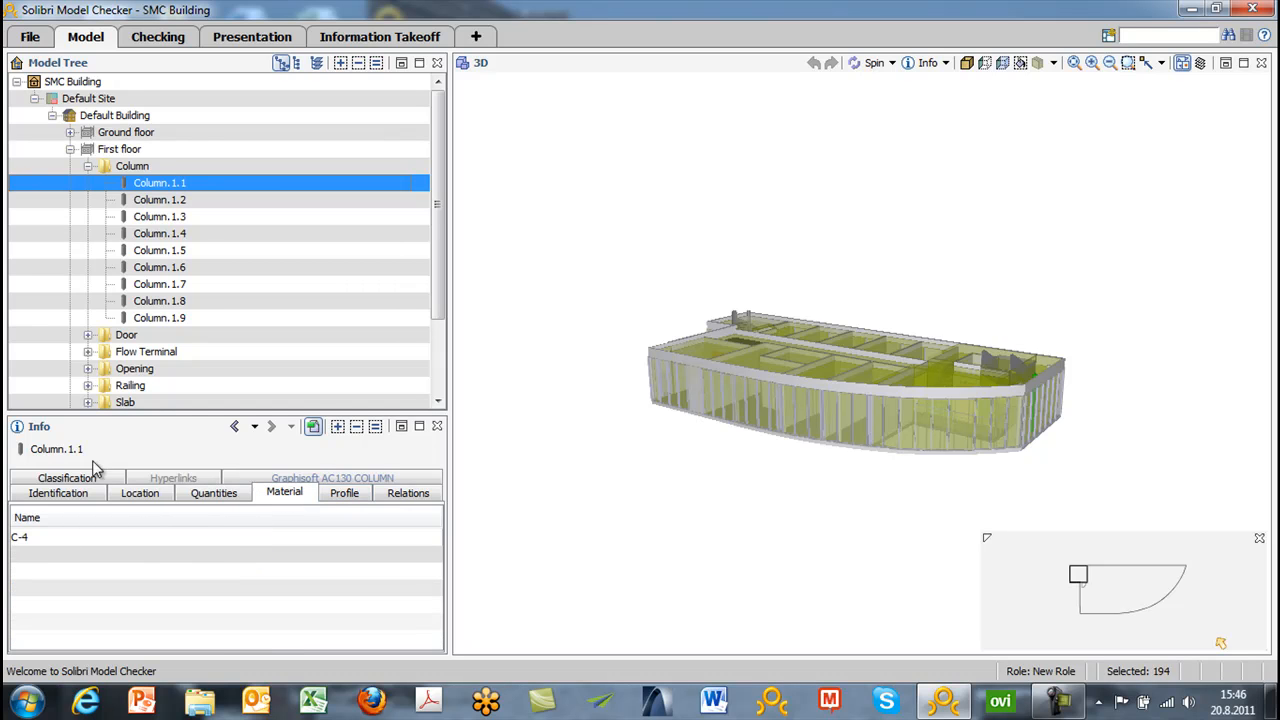
left_click(57, 478)
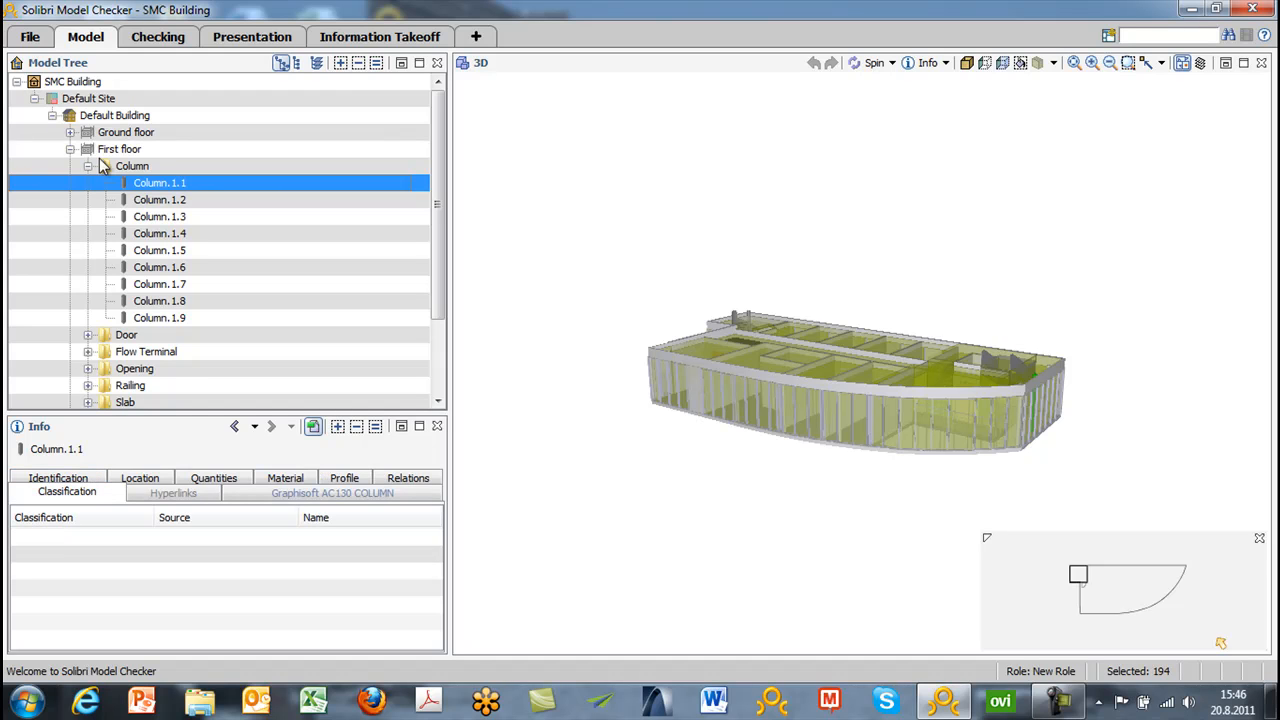
left_click(88, 166)
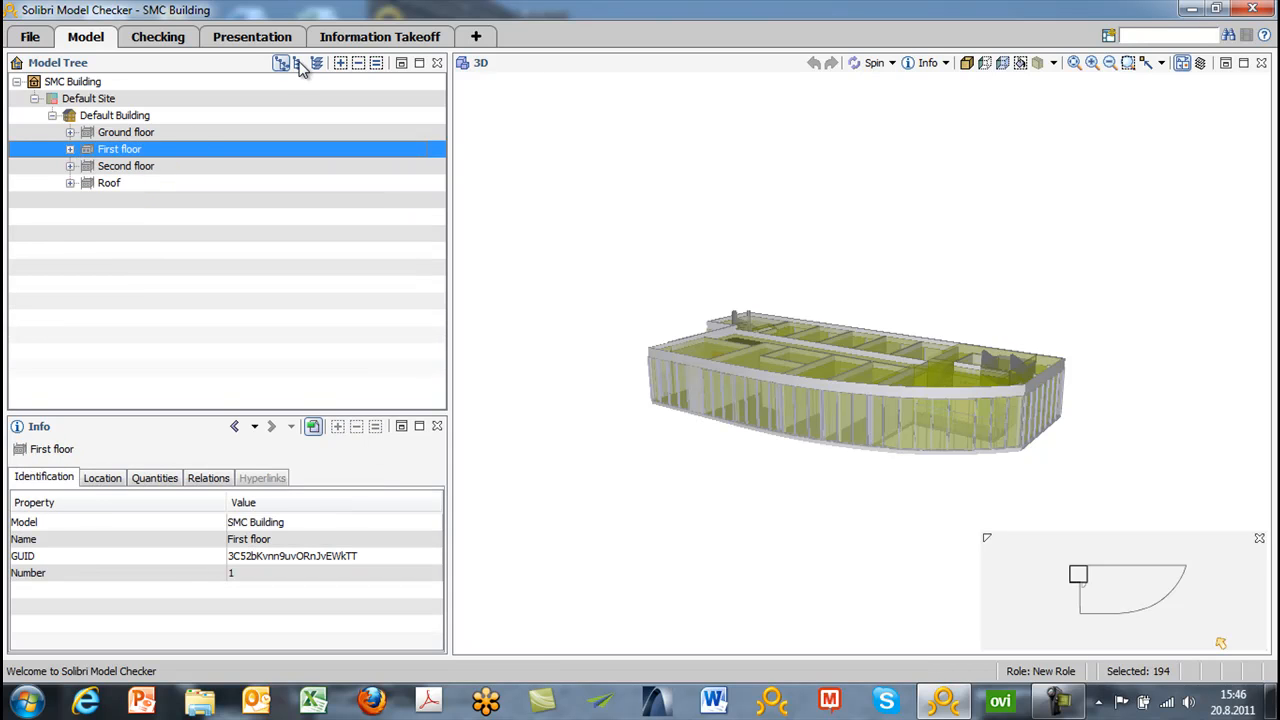
mouse_move(297, 63)
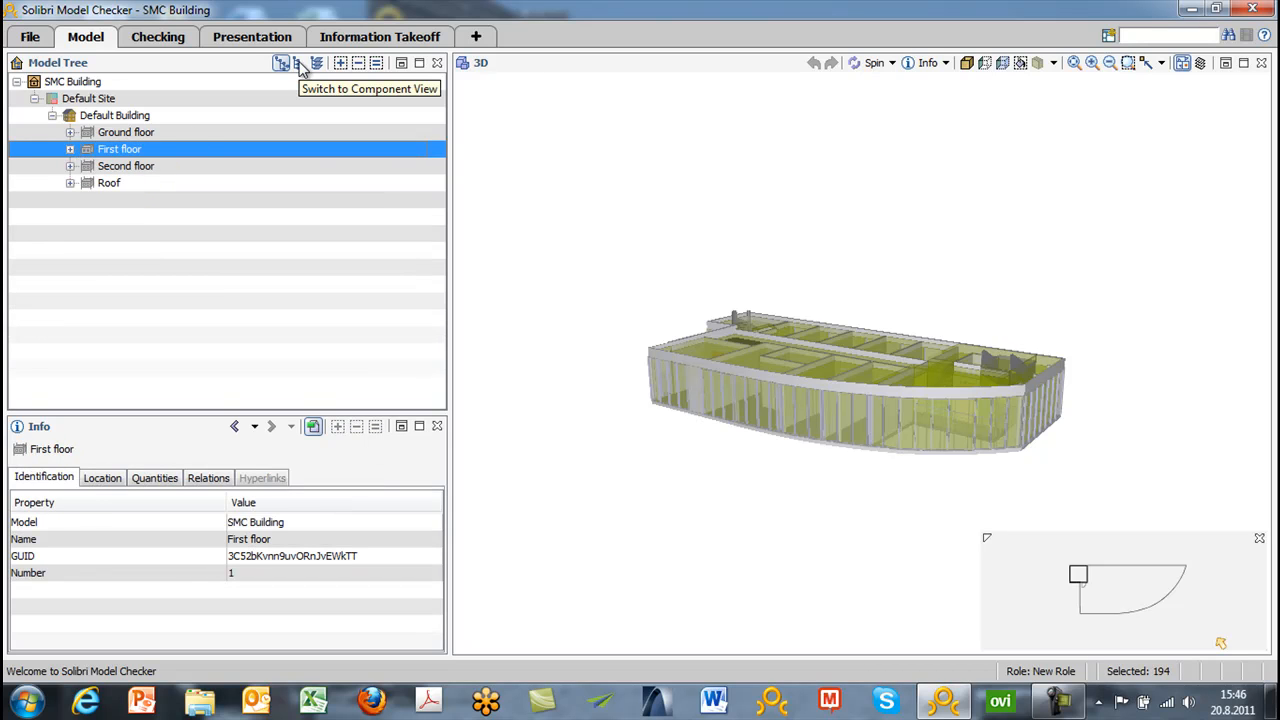
- Switch to Component View, show only the 114 walls, then select Column
left_click(299, 63)
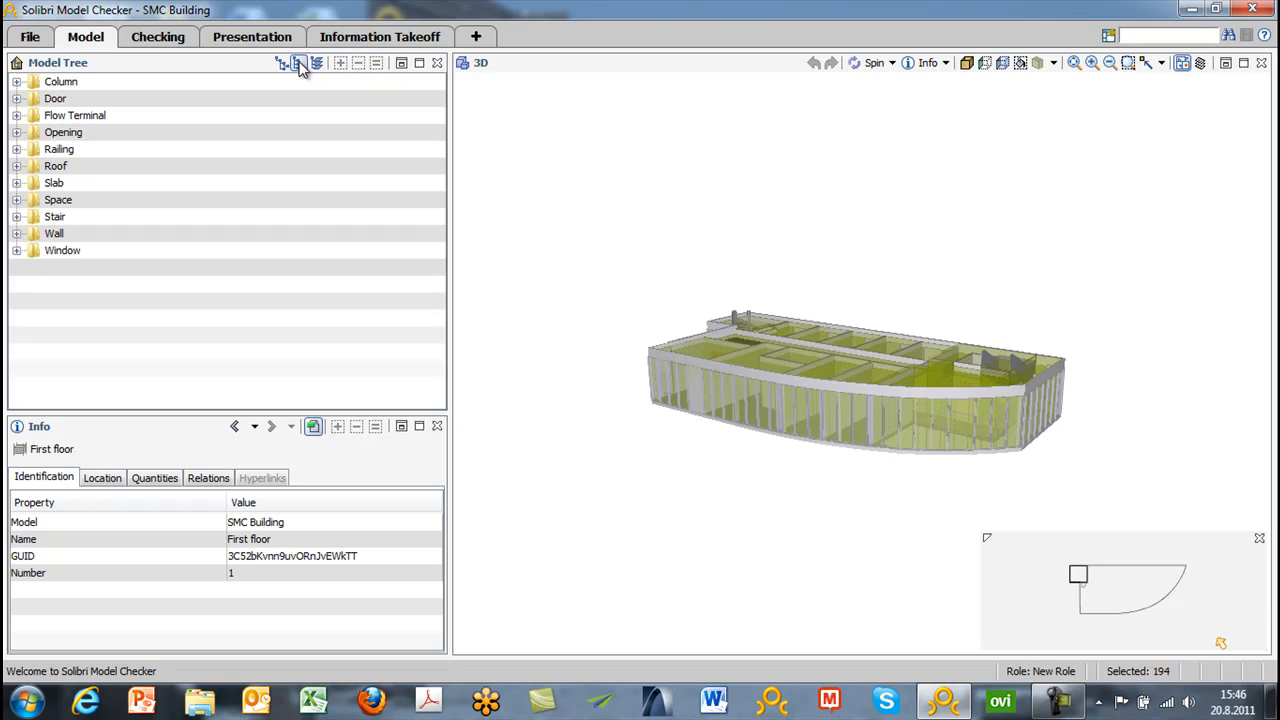
mouse_move(70, 81)
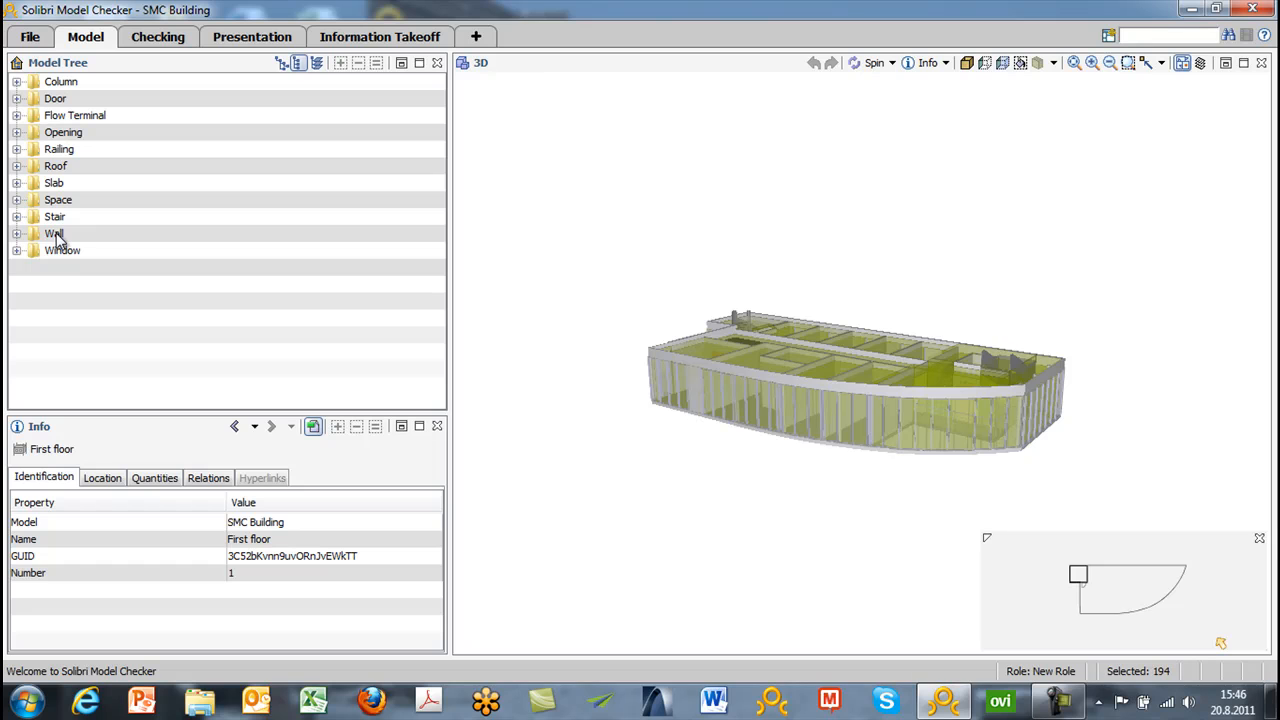
left_click(54, 233)
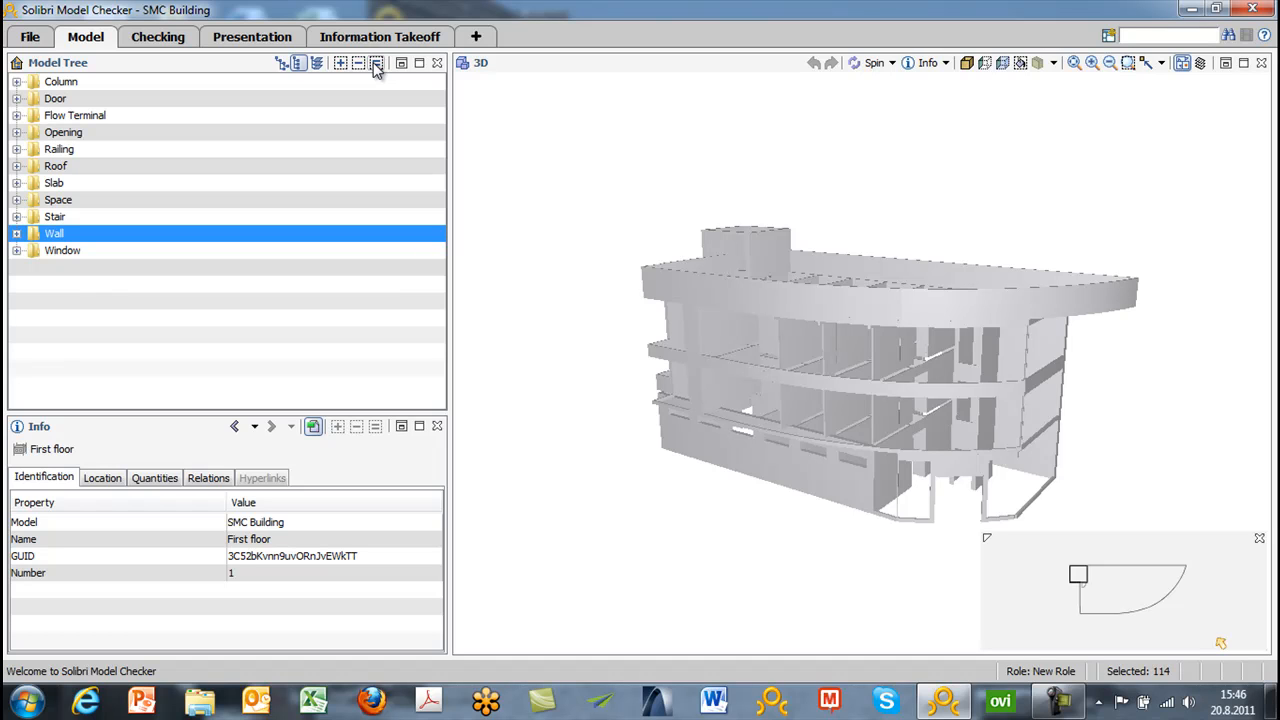
mouse_move(150, 124)
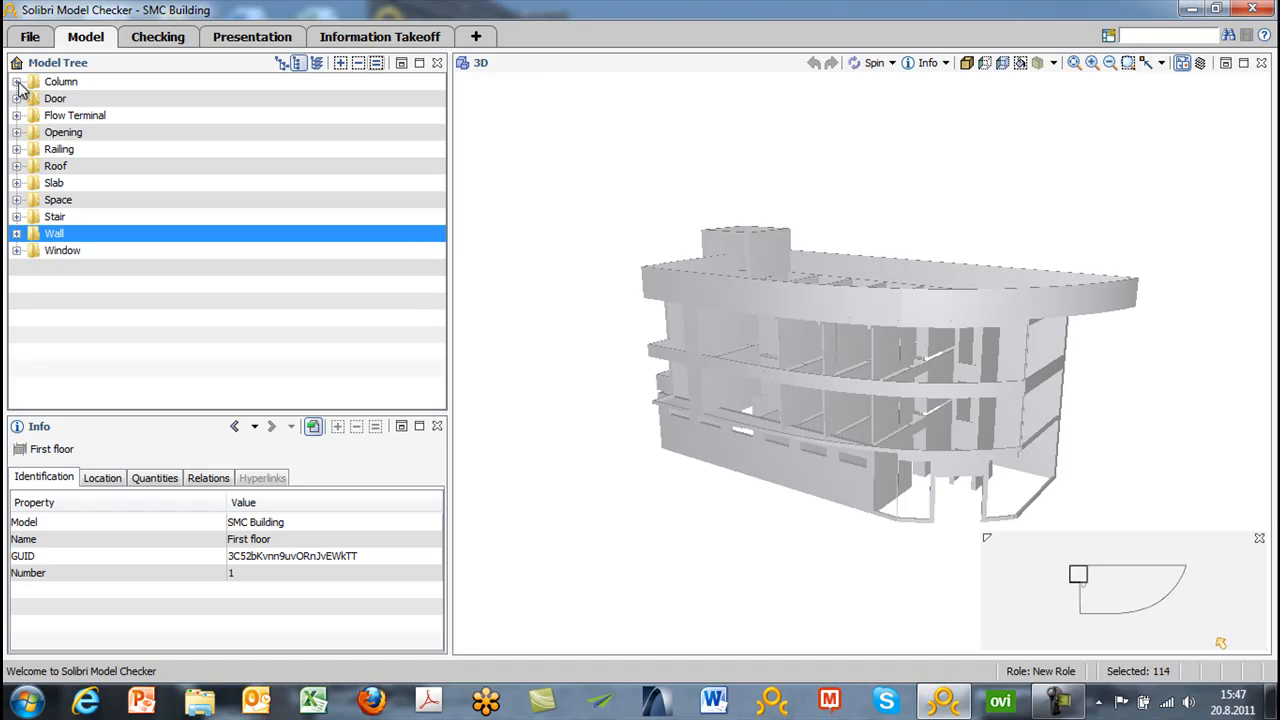
left_click(61, 81)
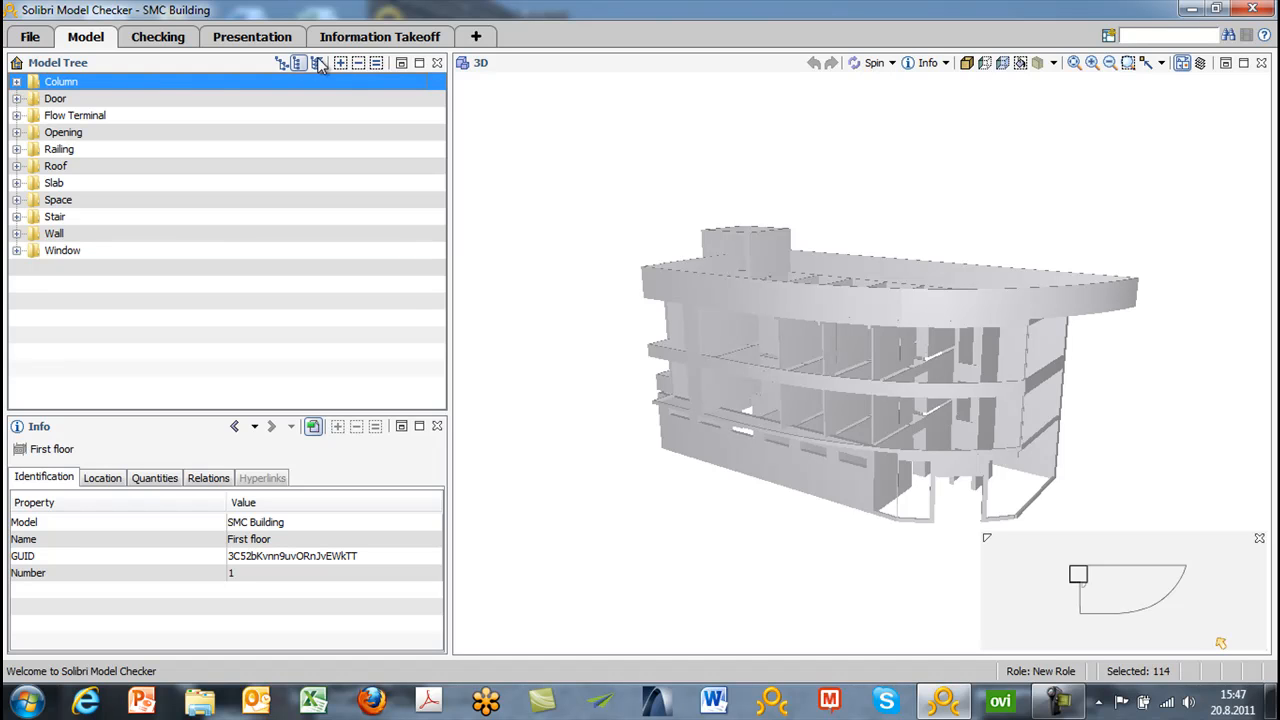
mouse_move(343, 63)
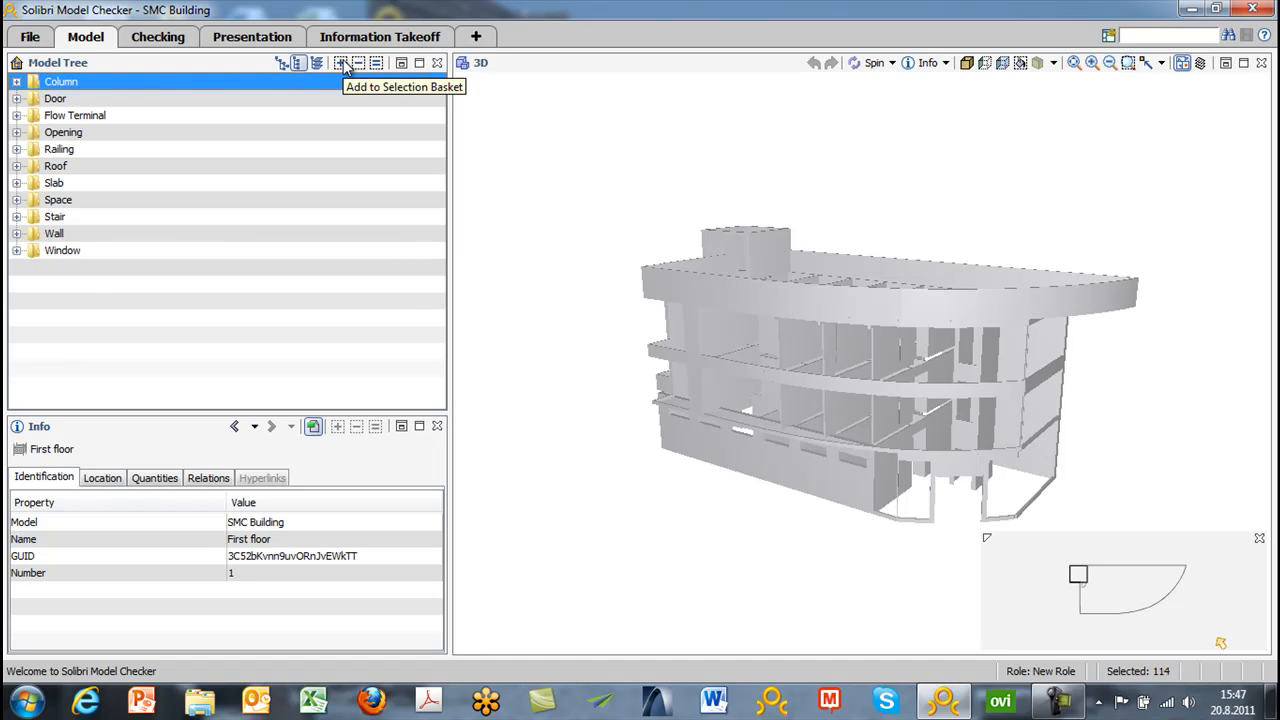
left_click(341, 63)
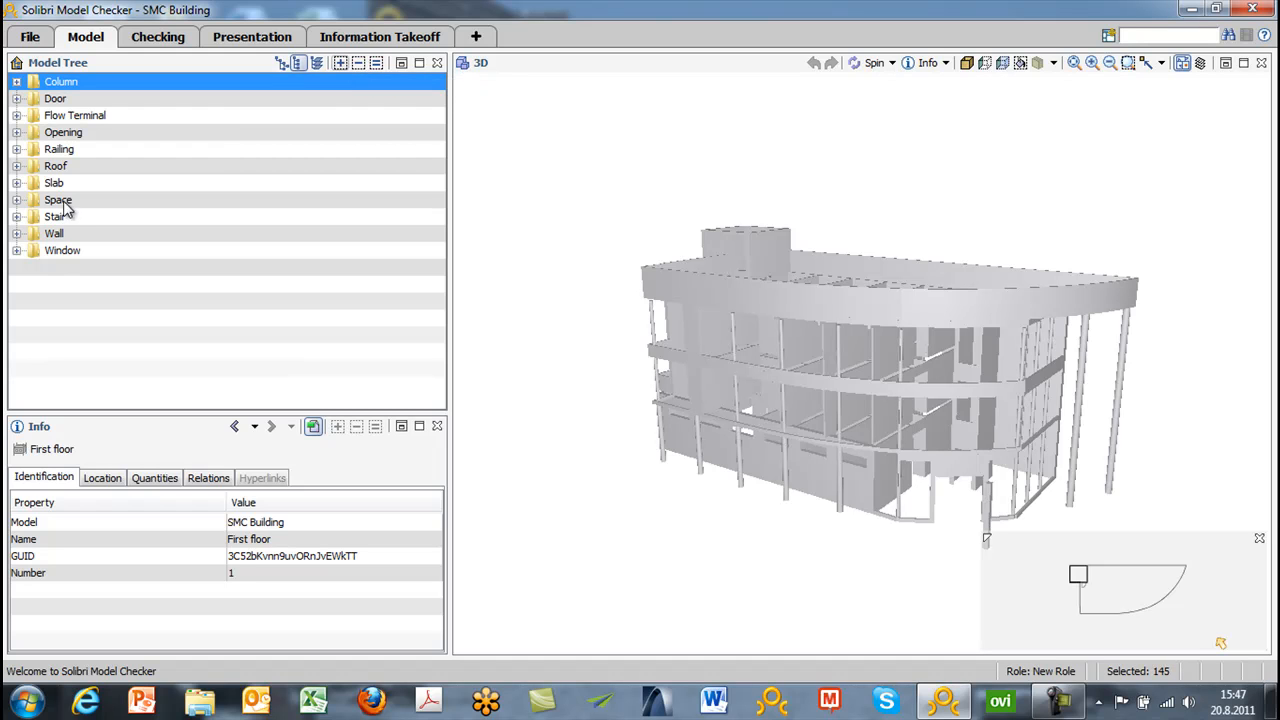
left_click(54, 182)
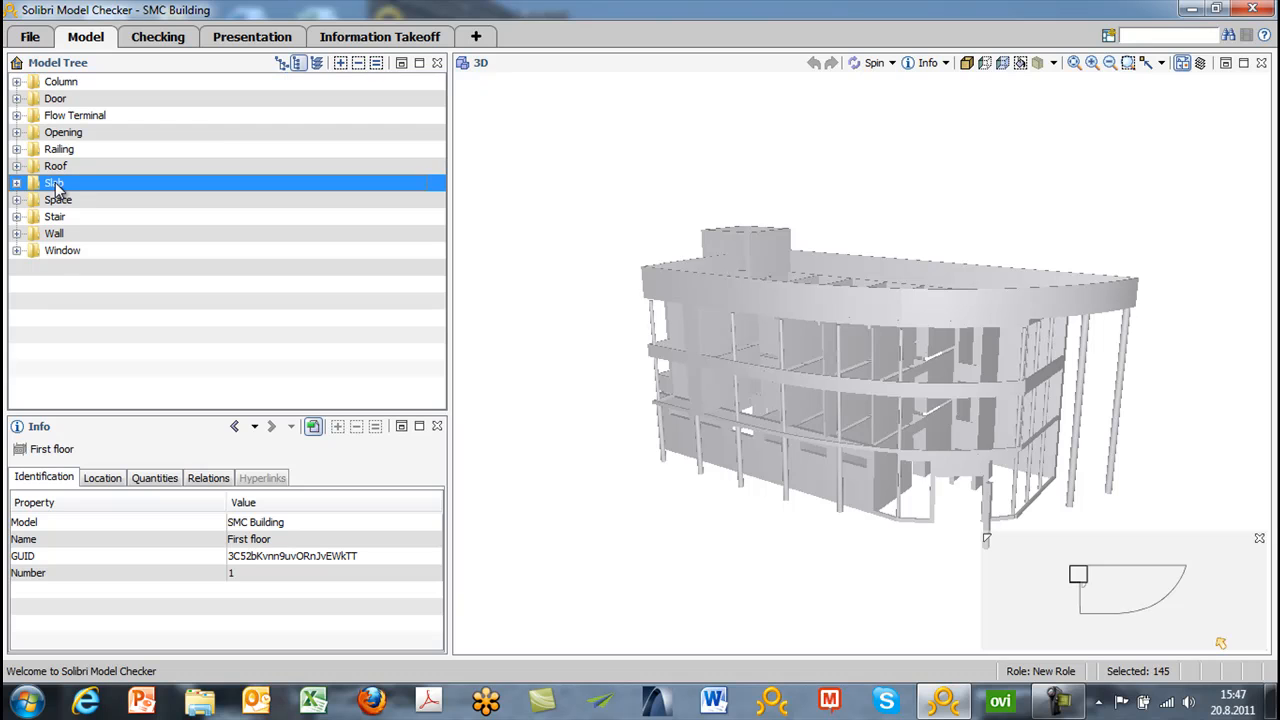
left_click(340, 63)
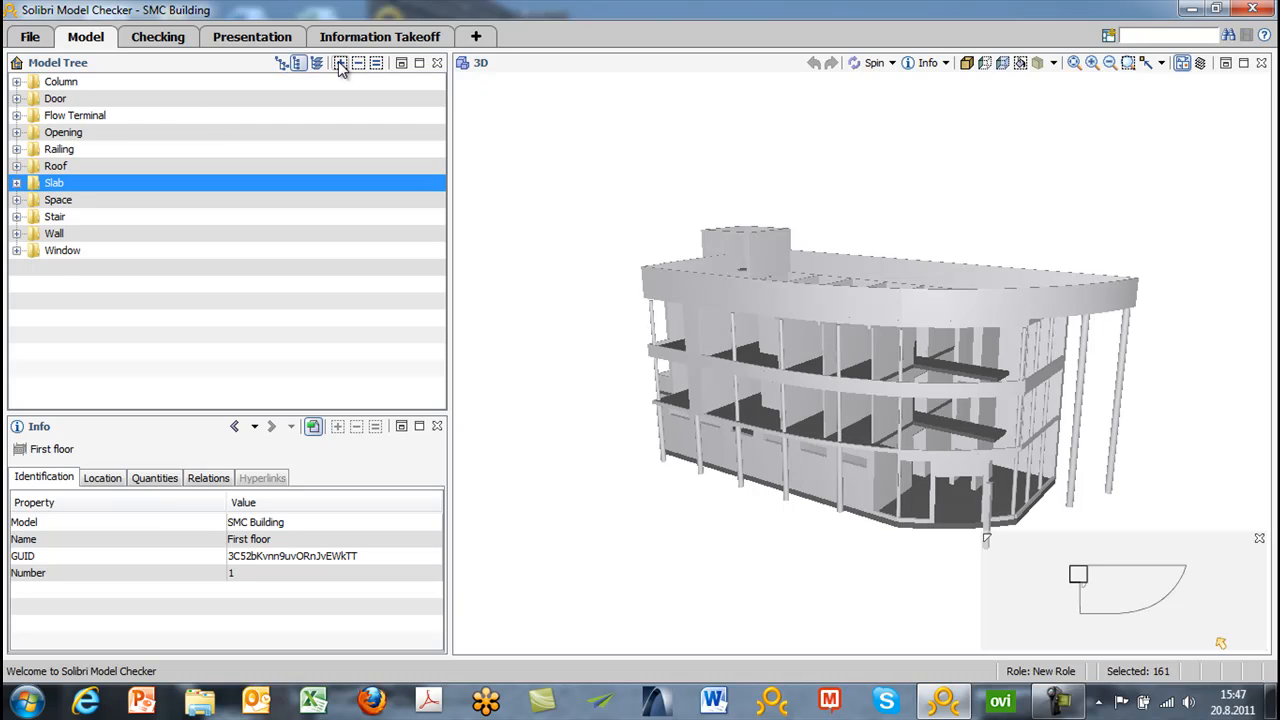
mouse_move(341, 63)
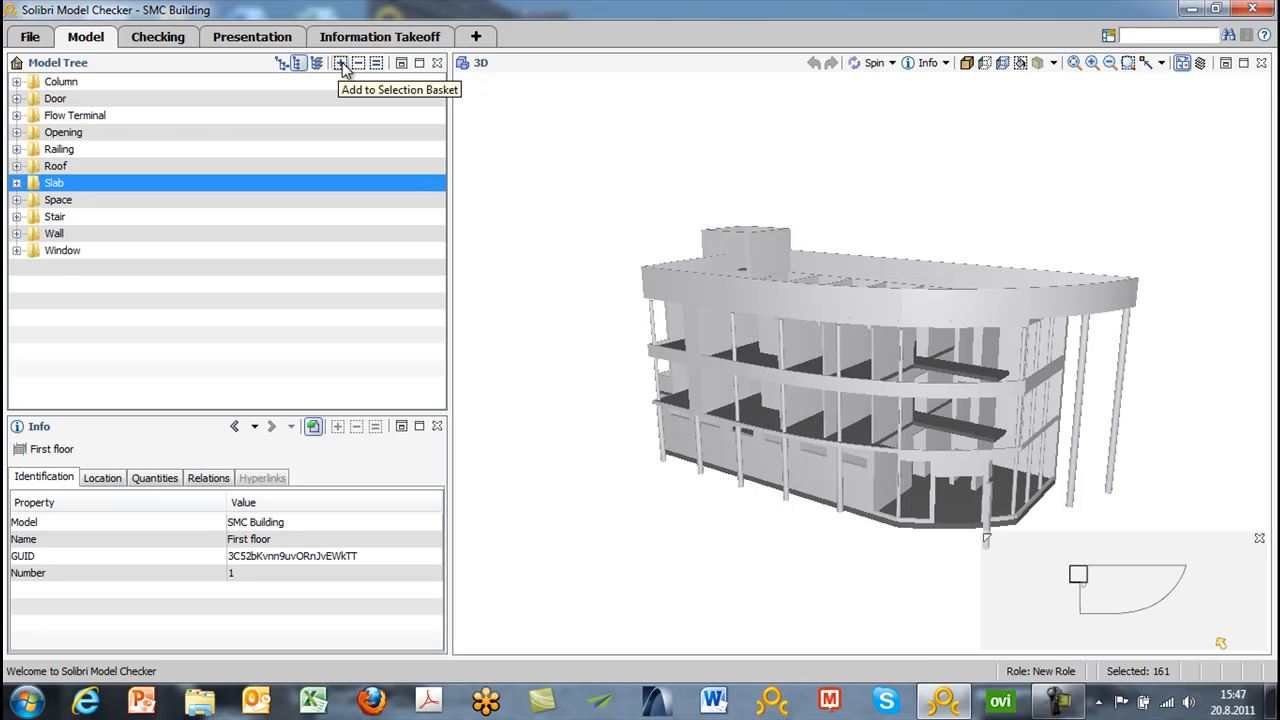
mouse_move(773, 250)
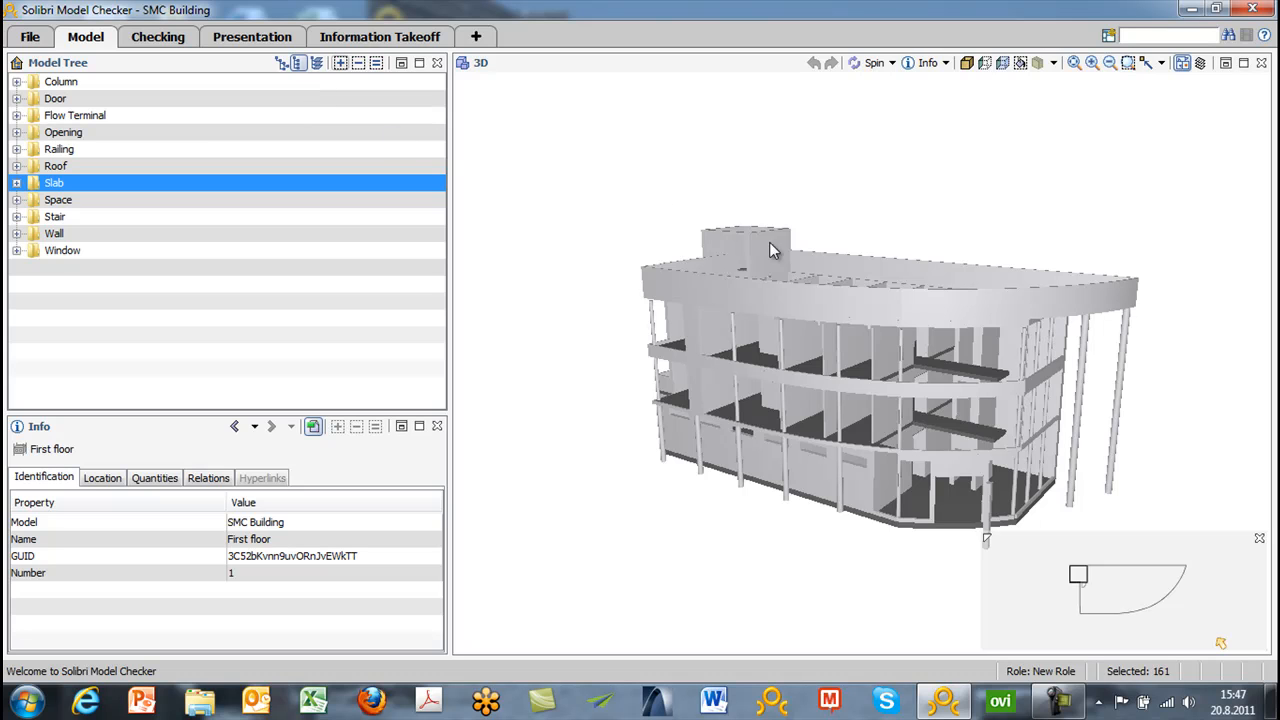
mouse_move(793, 262)
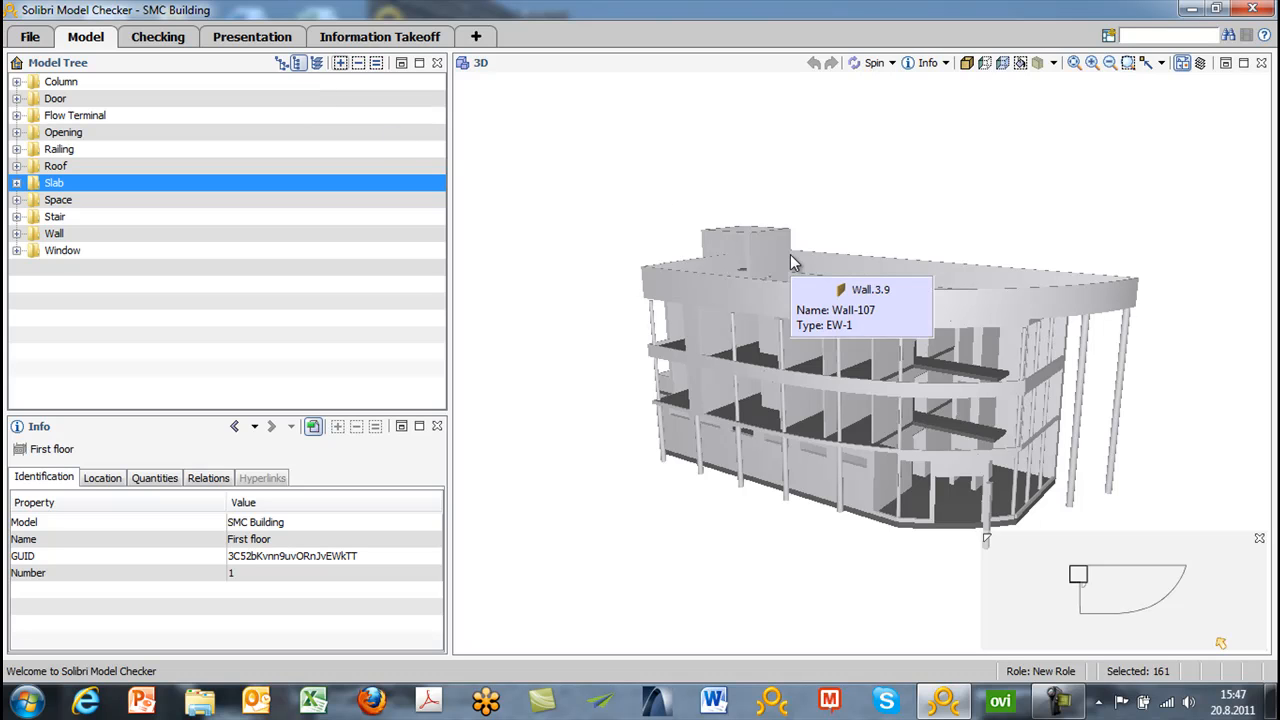
mouse_move(913, 179)
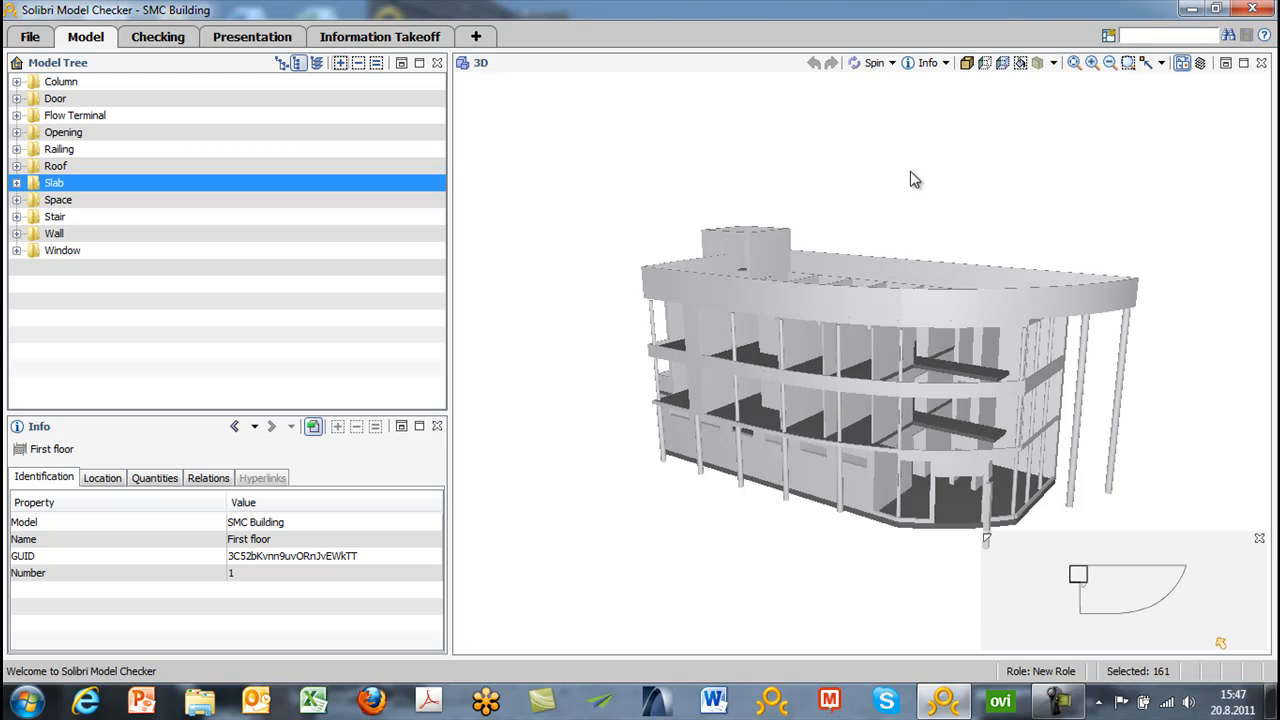
mouse_move(854, 278)
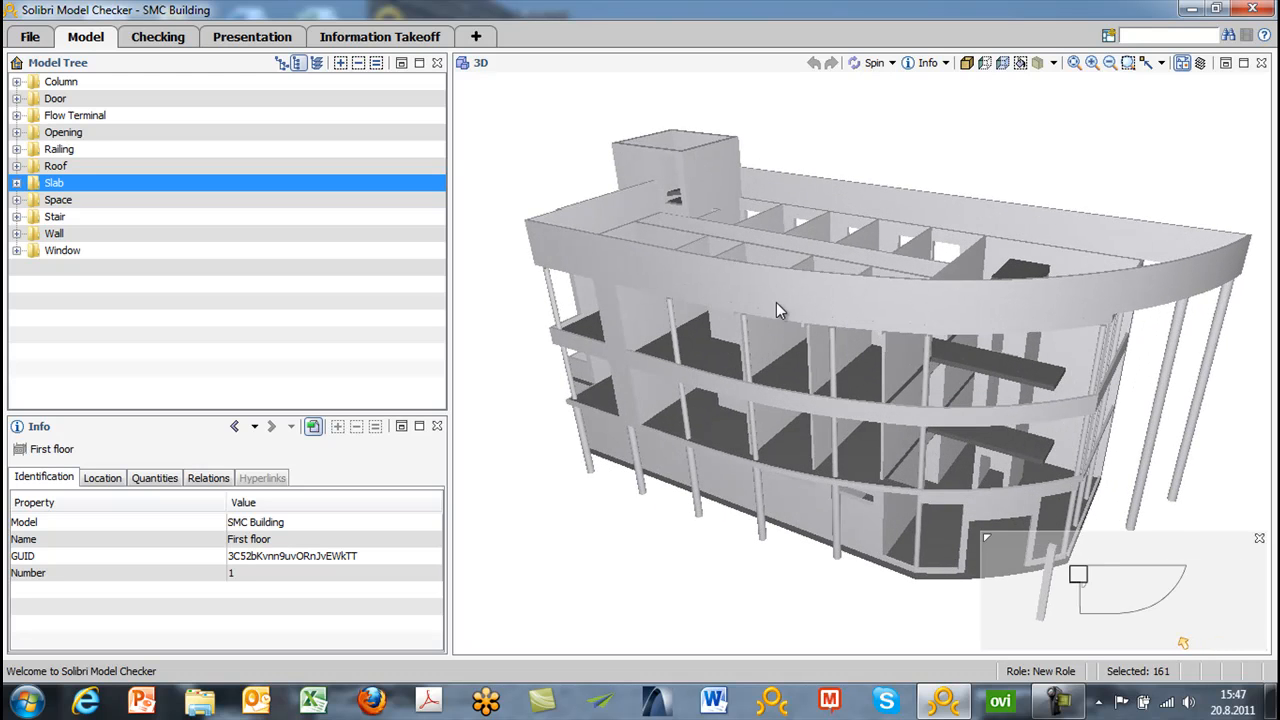
- Spin the building model, then switch navigation mode to Pan
left_click_drag(780, 310, 920, 300)
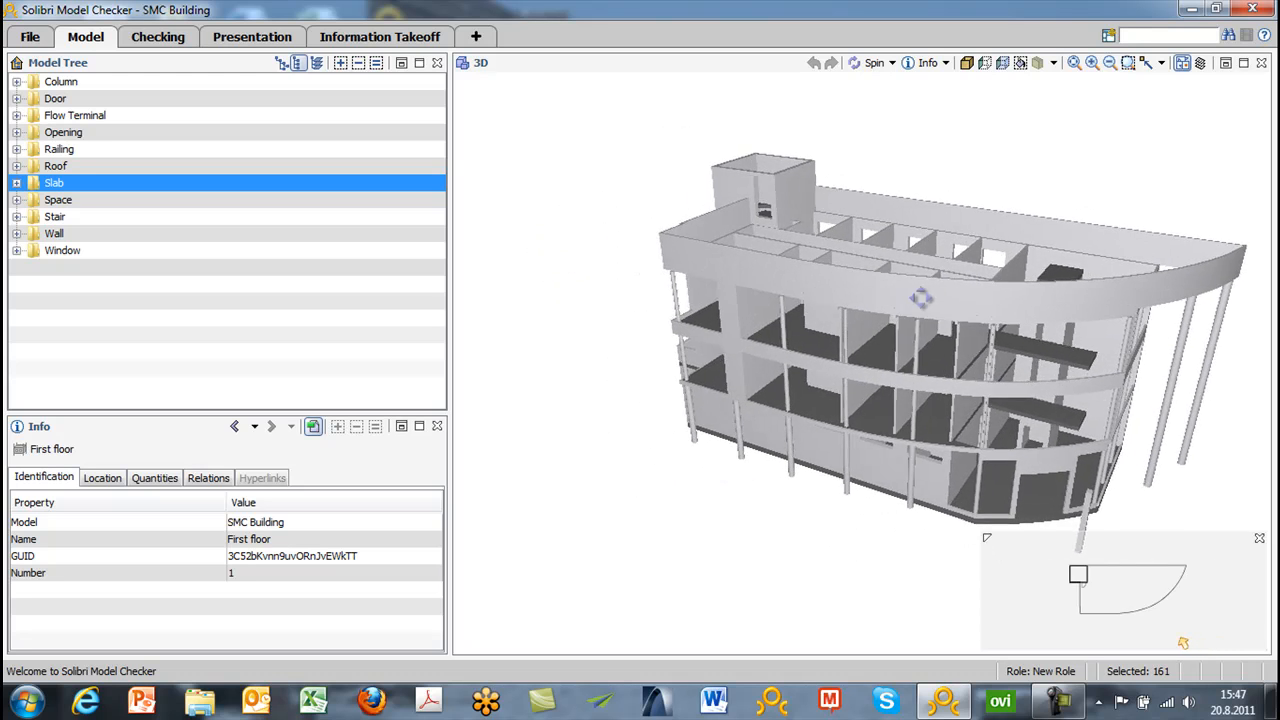
left_click_drag(920, 298, 738, 293)
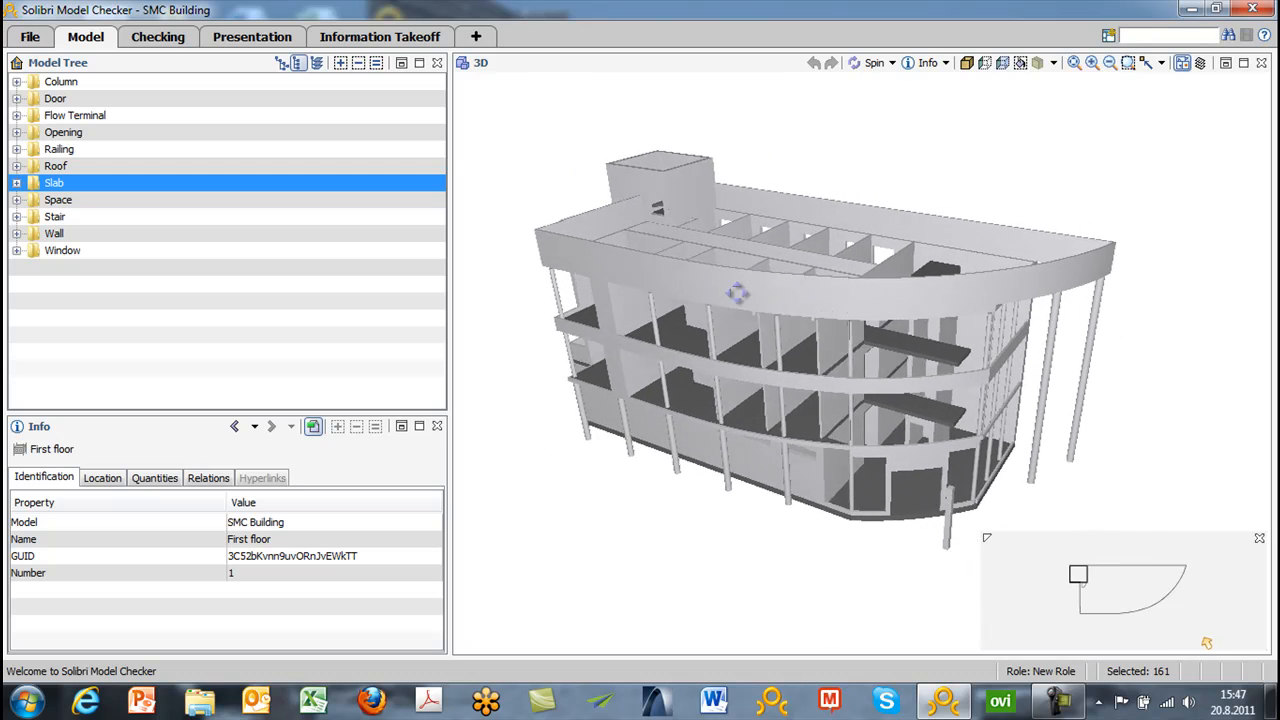
left_click(891, 62)
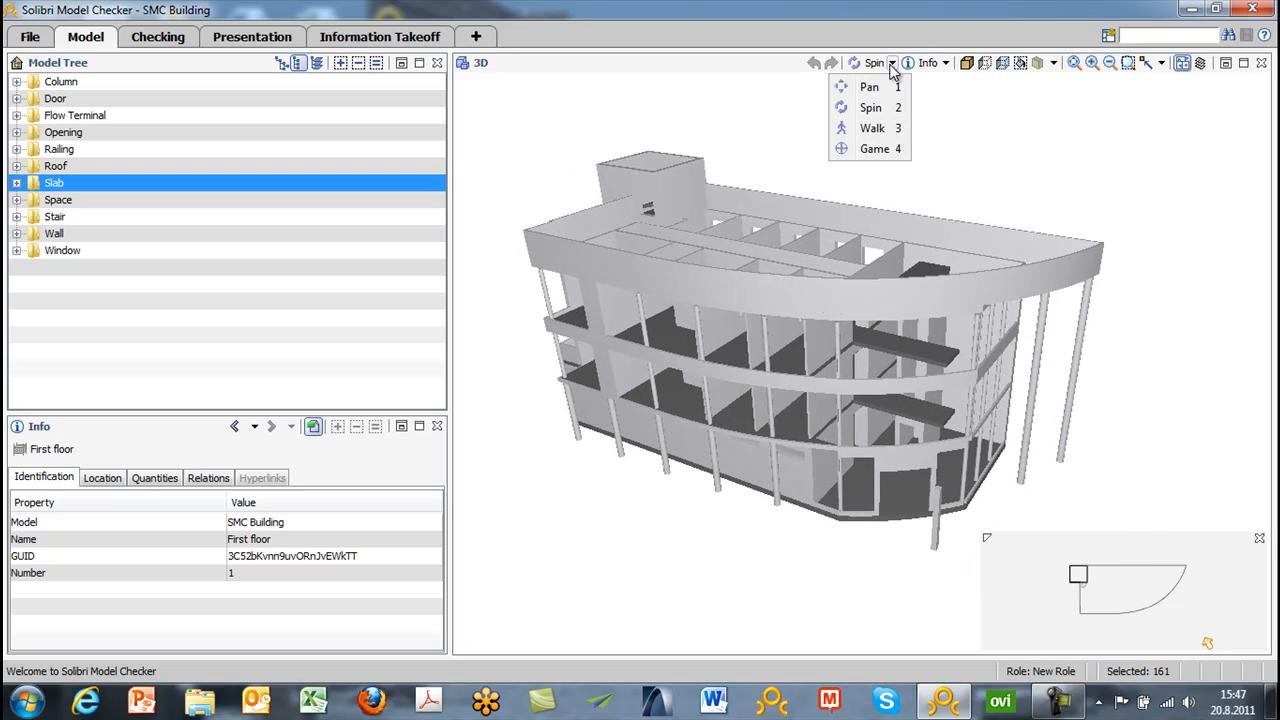
left_click(869, 86)
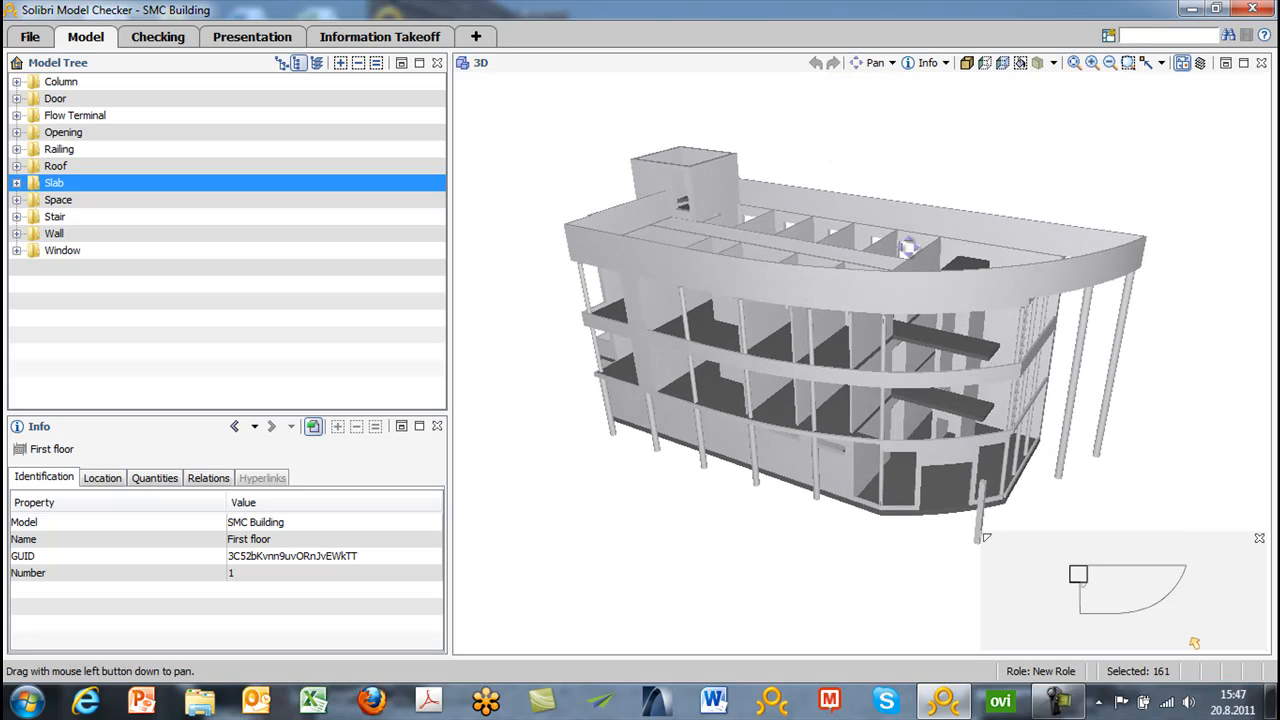
left_click(890, 62)
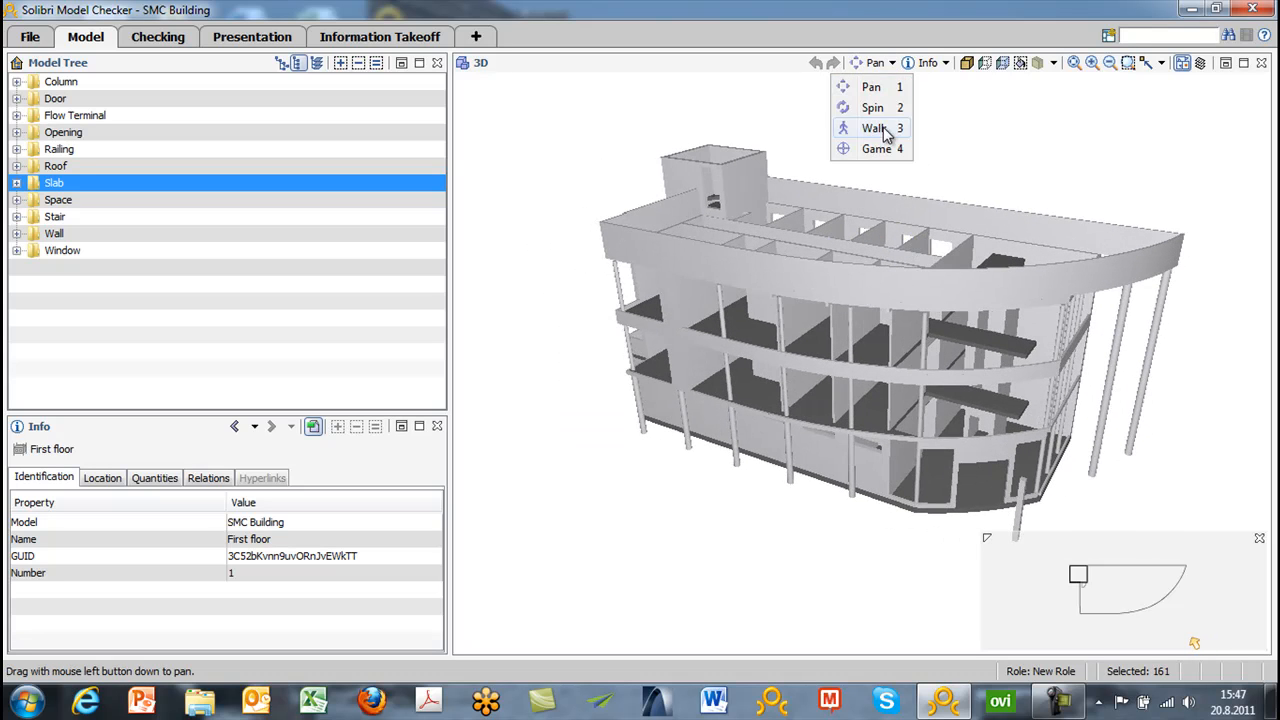
- Switch navigation to Walk mode to move through the corridor
left_click(874, 127)
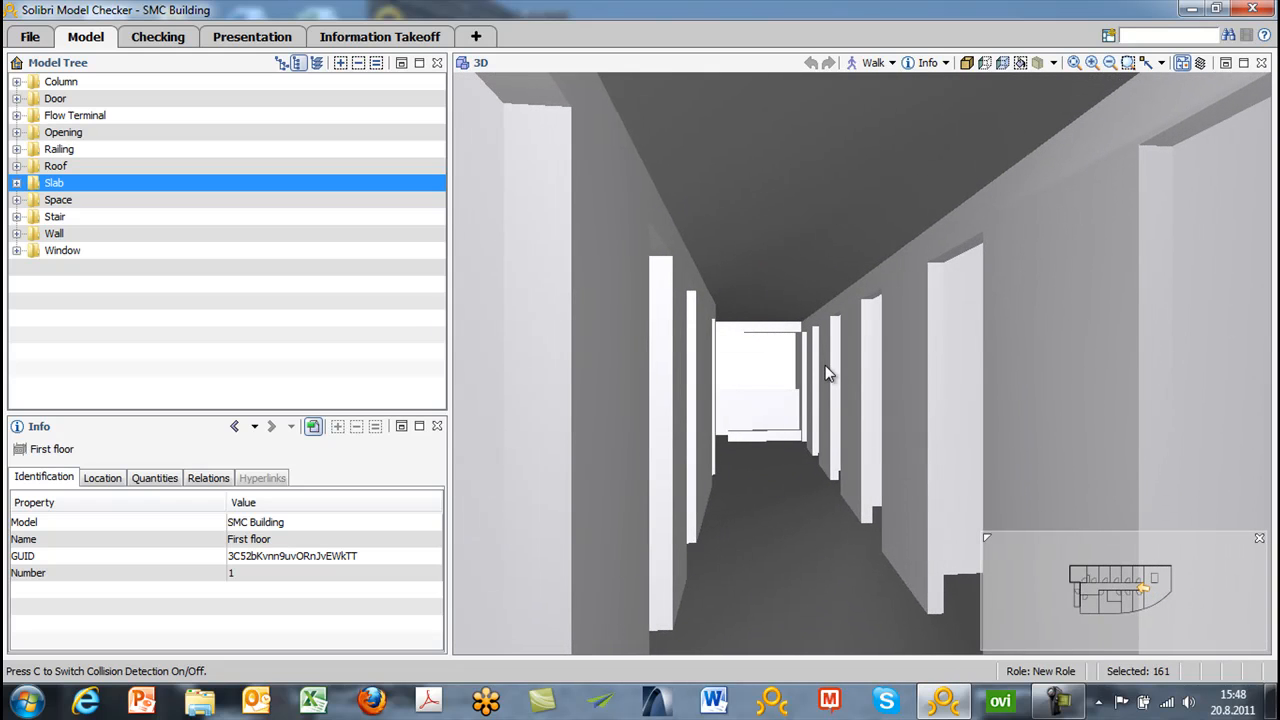
mouse_move(830, 375)
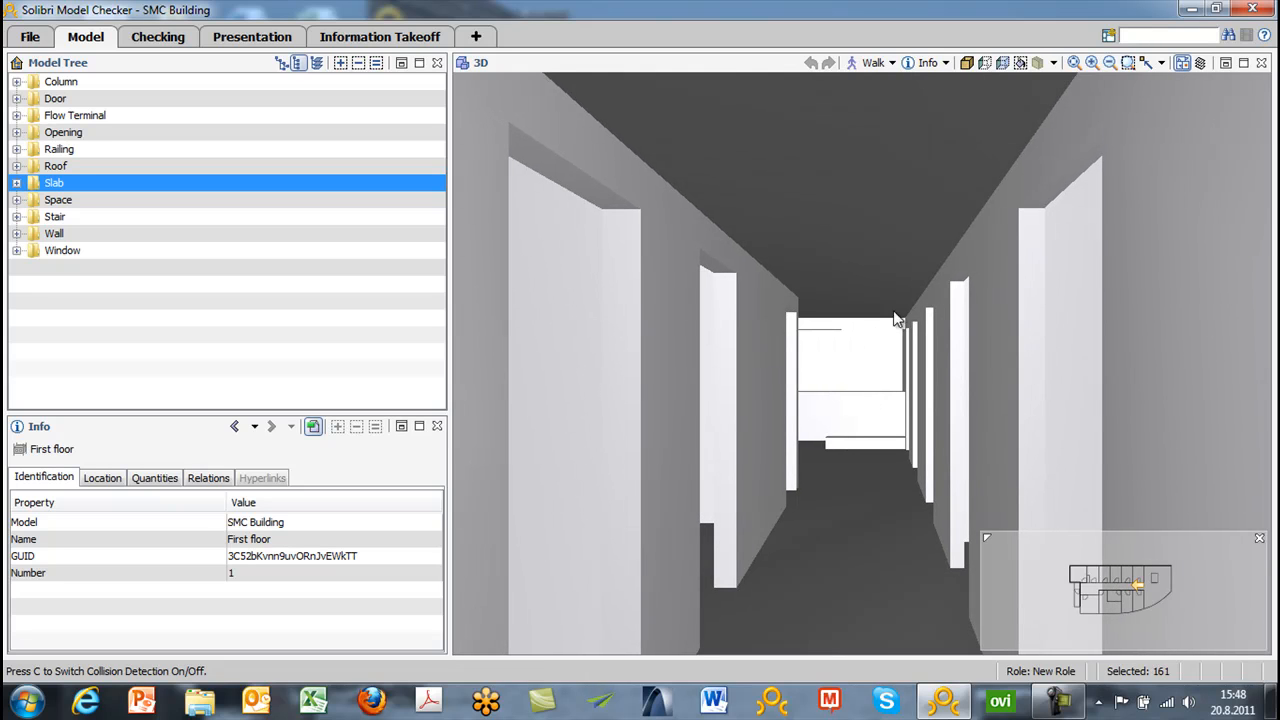
mouse_move(948, 63)
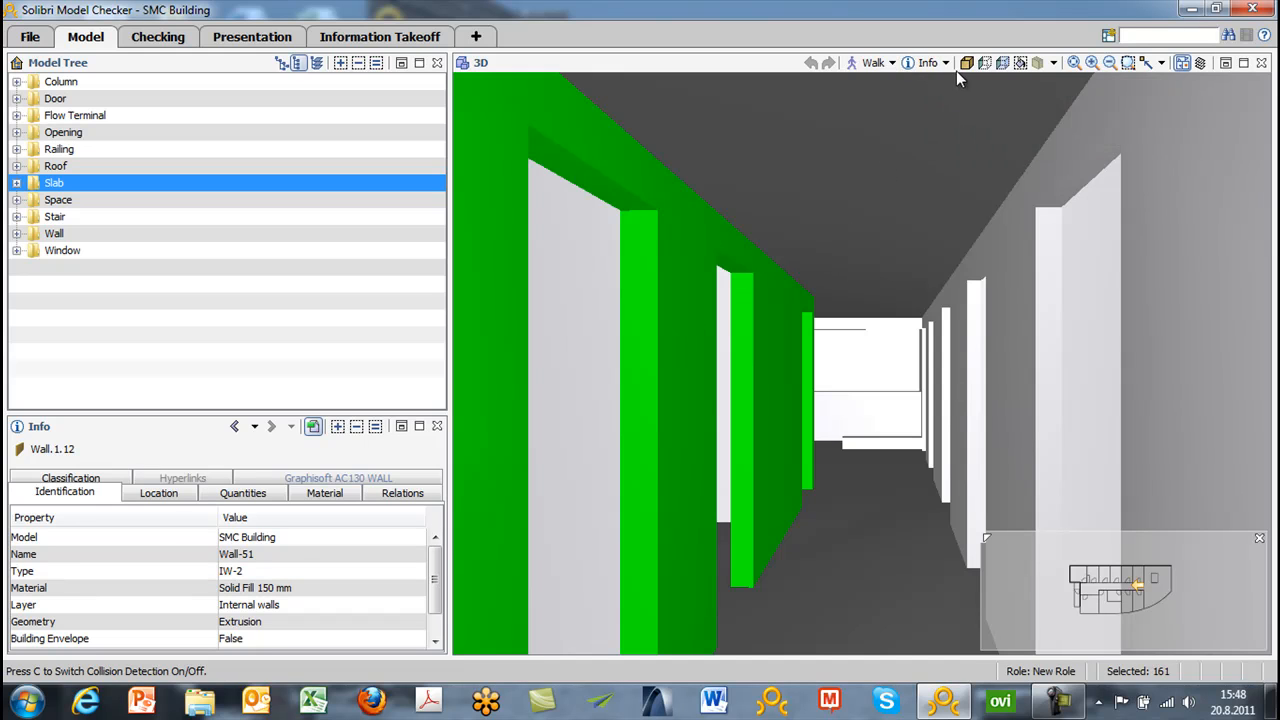
- Use the Dimension tool to measure 1.48 m between the corridor walls
left_click(945, 62)
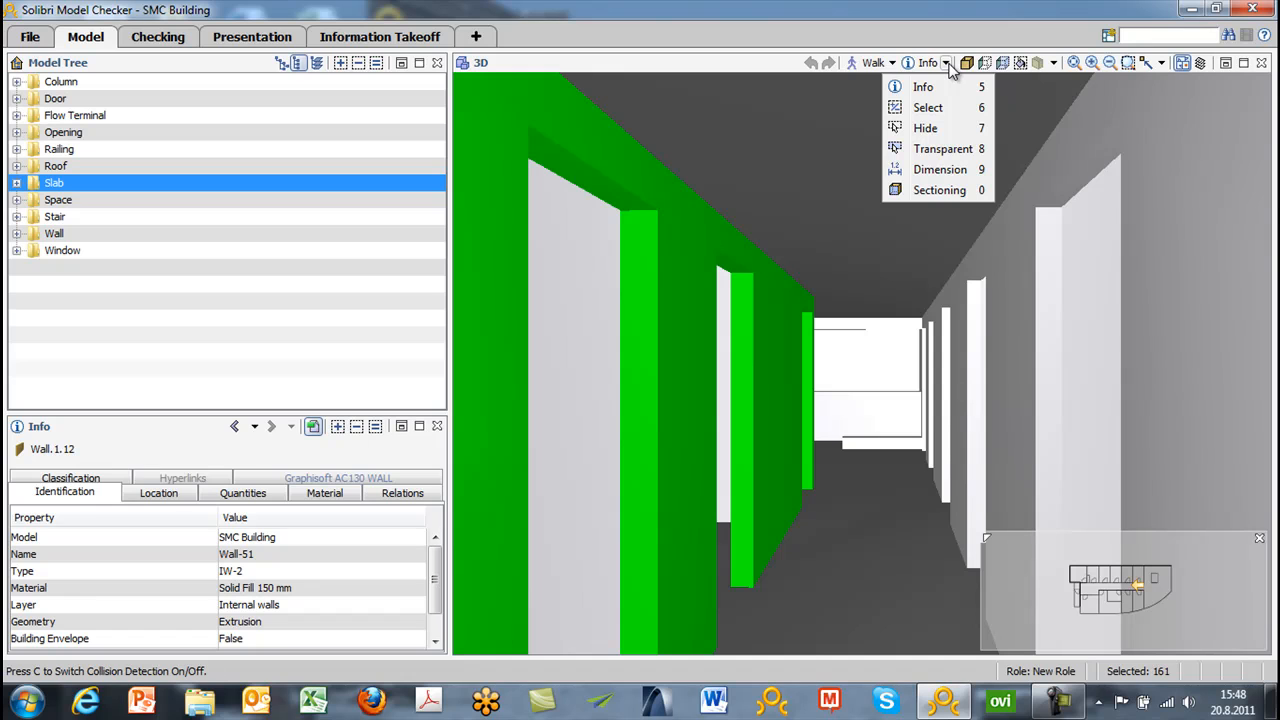
mouse_move(927, 107)
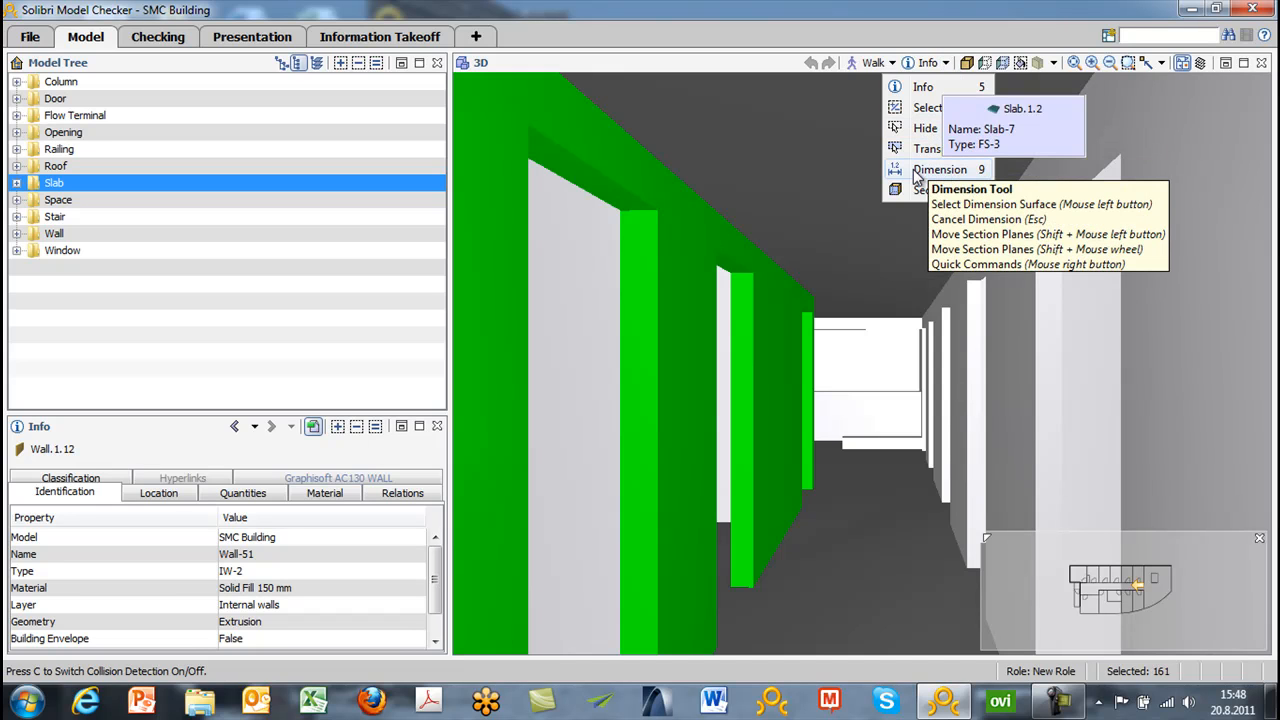
left_click(970, 189)
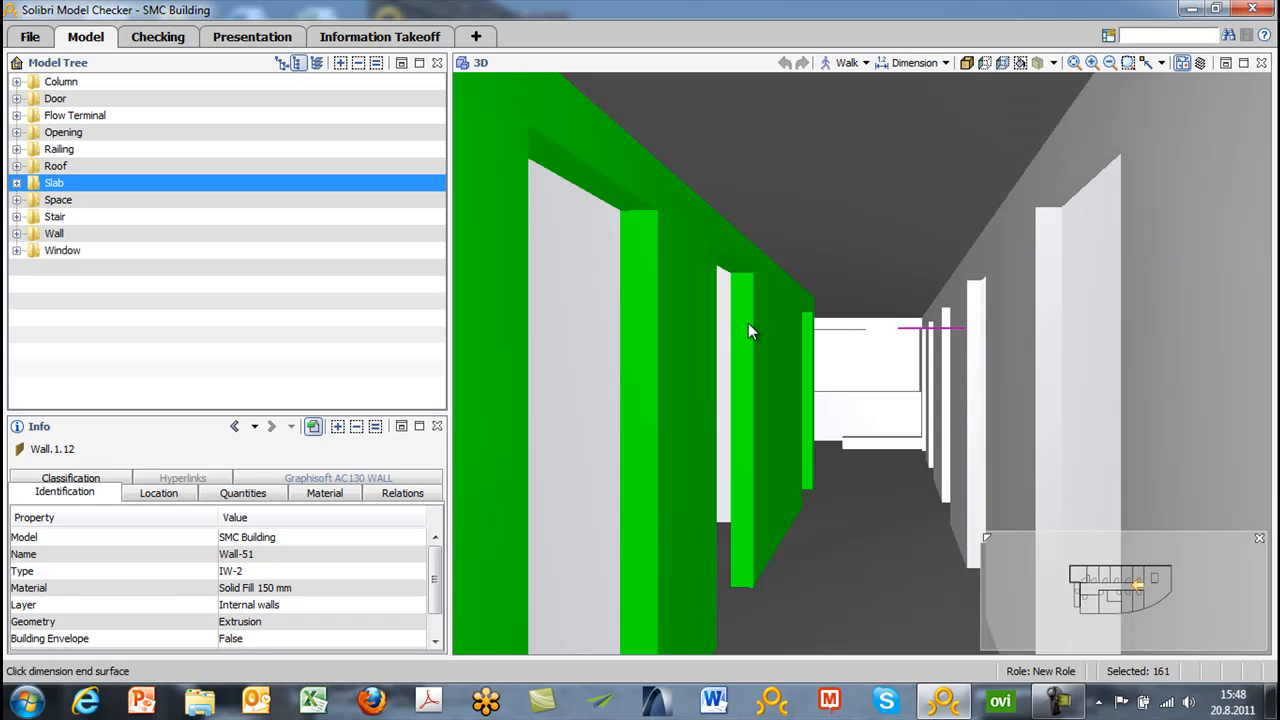
left_click(753, 330)
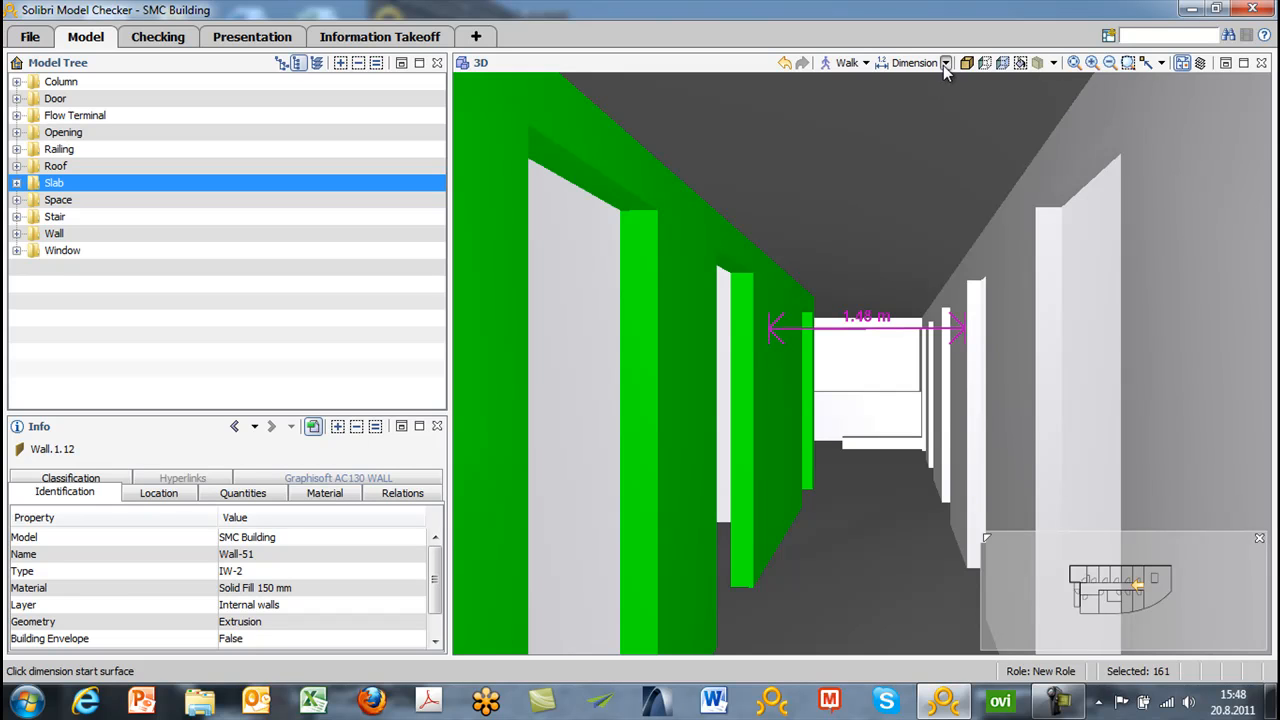
left_click(946, 62)
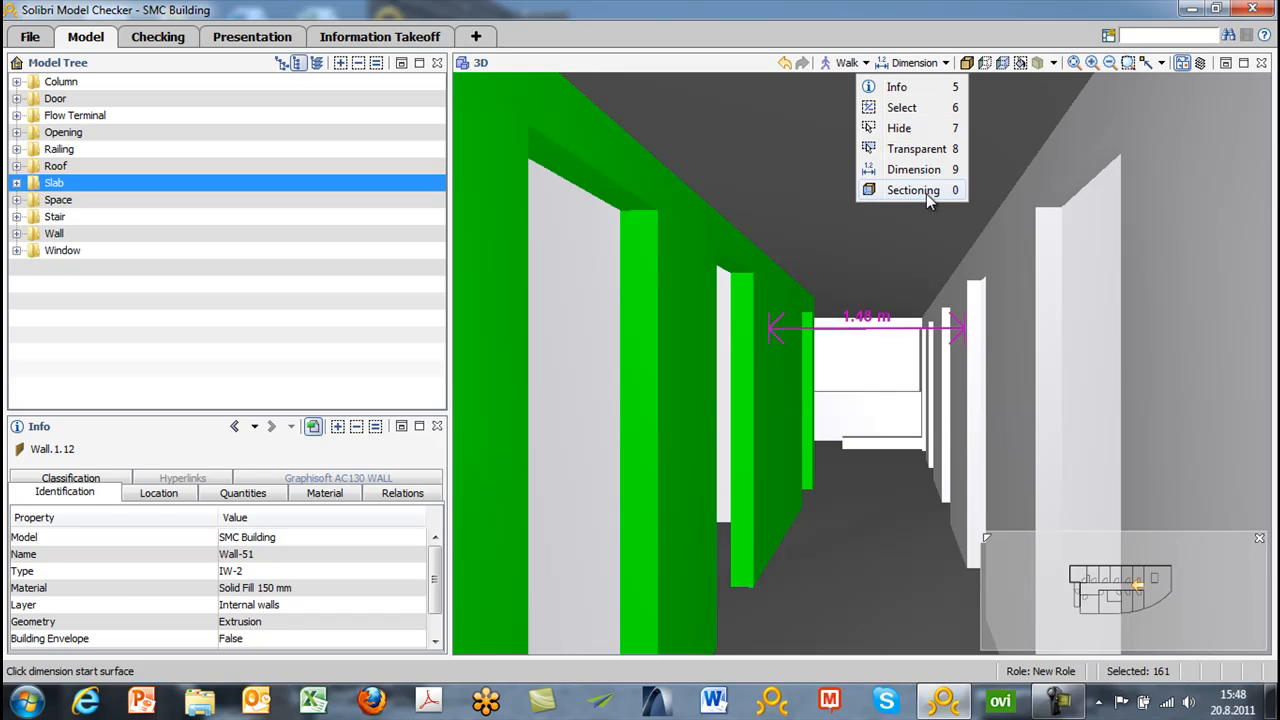
- Switch the interaction tool to Sectioning
left_click(913, 190)
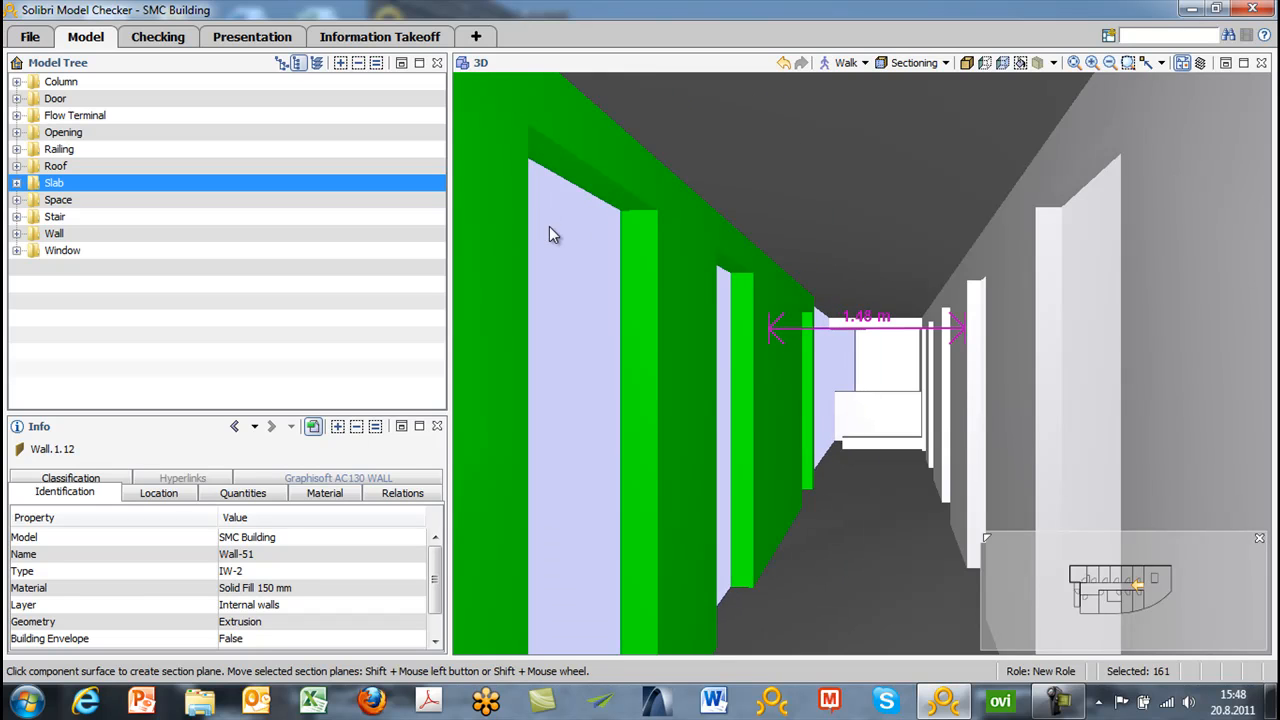
mouse_move(970, 68)
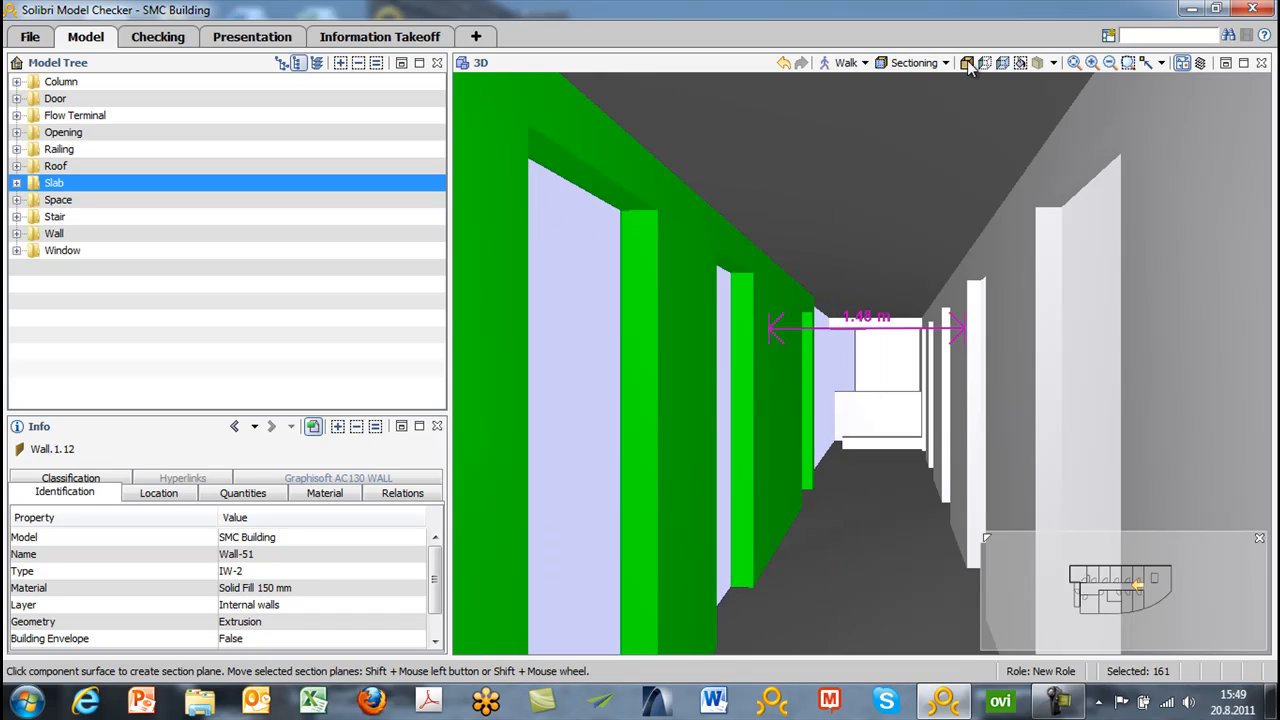
mouse_move(967, 63)
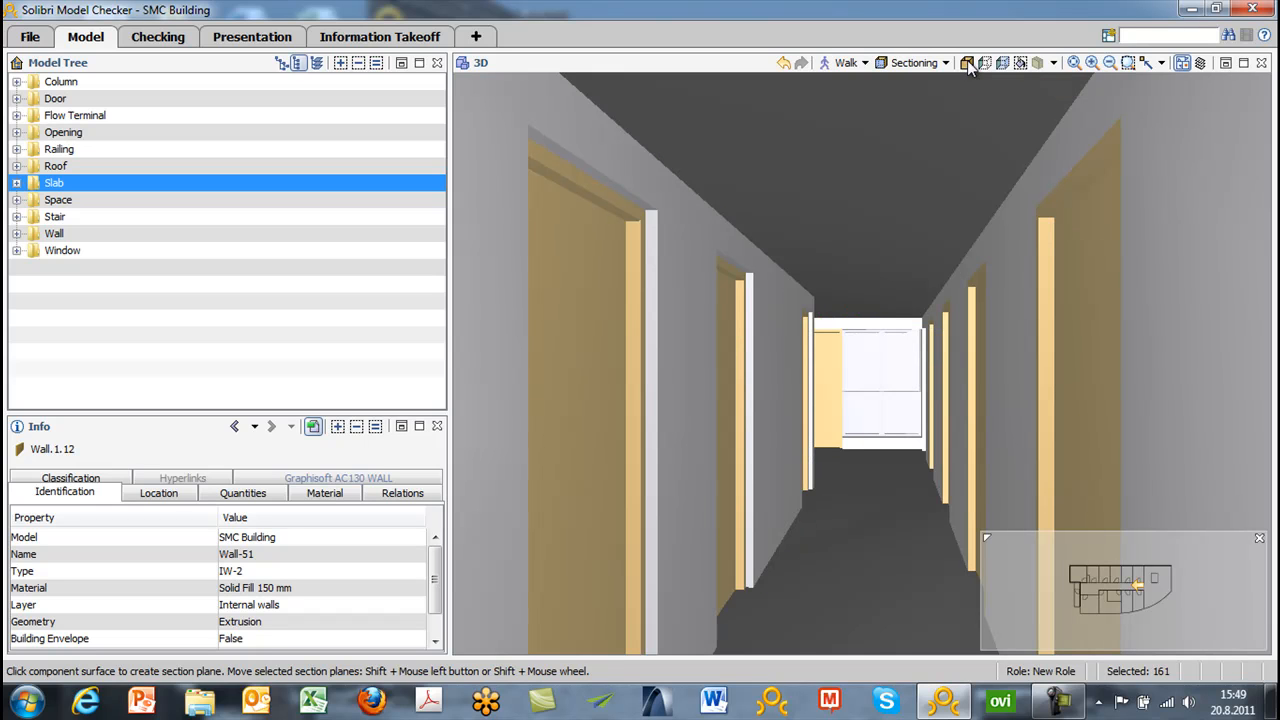
mouse_move(990, 68)
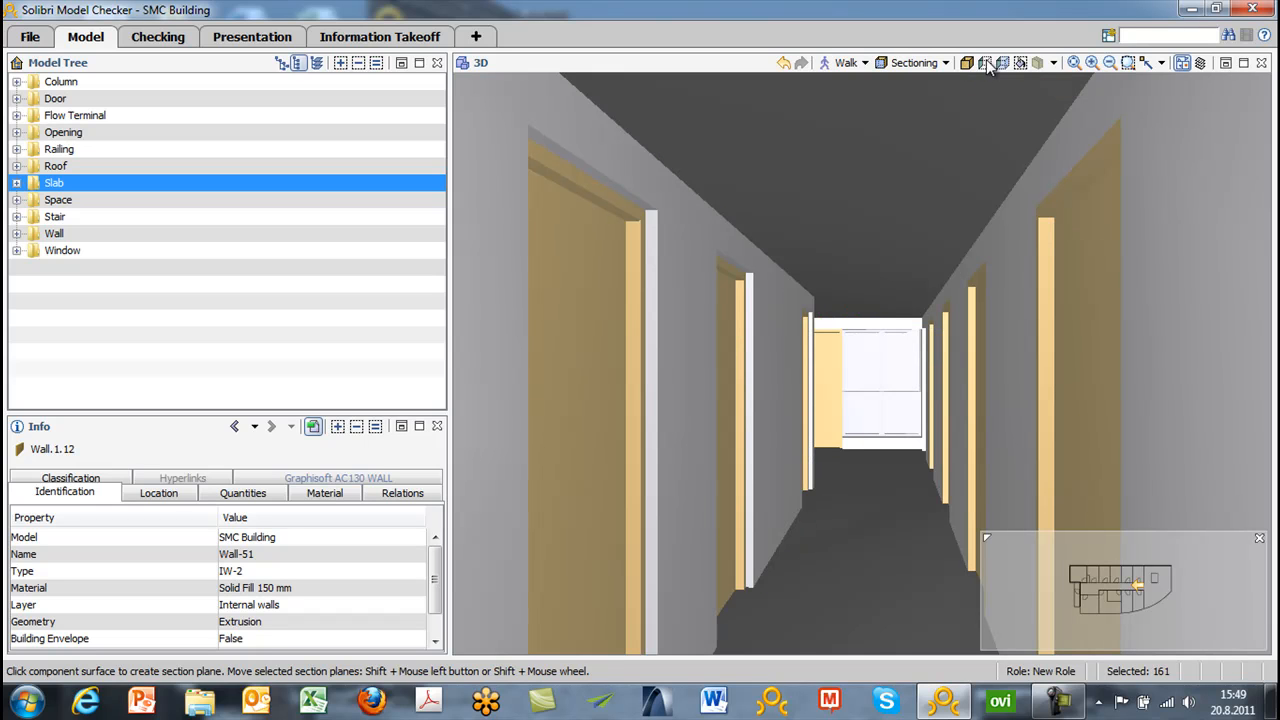
mouse_move(985, 63)
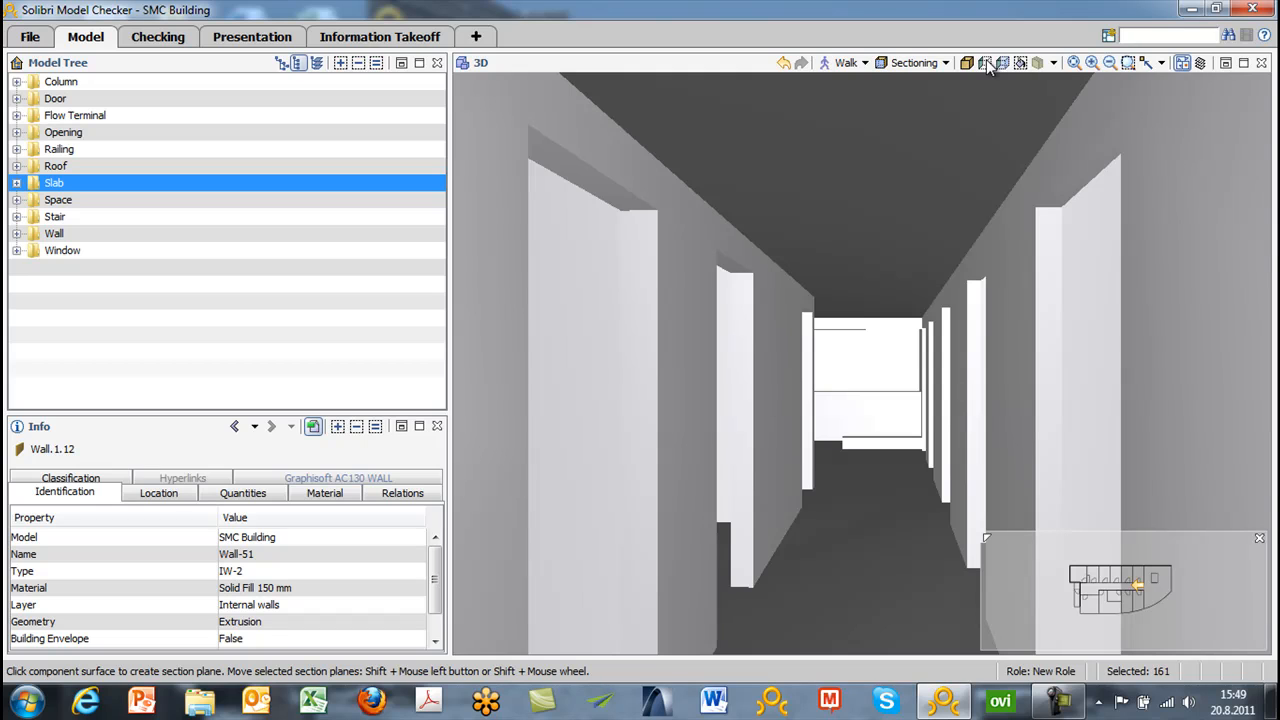
mouse_move(1009, 66)
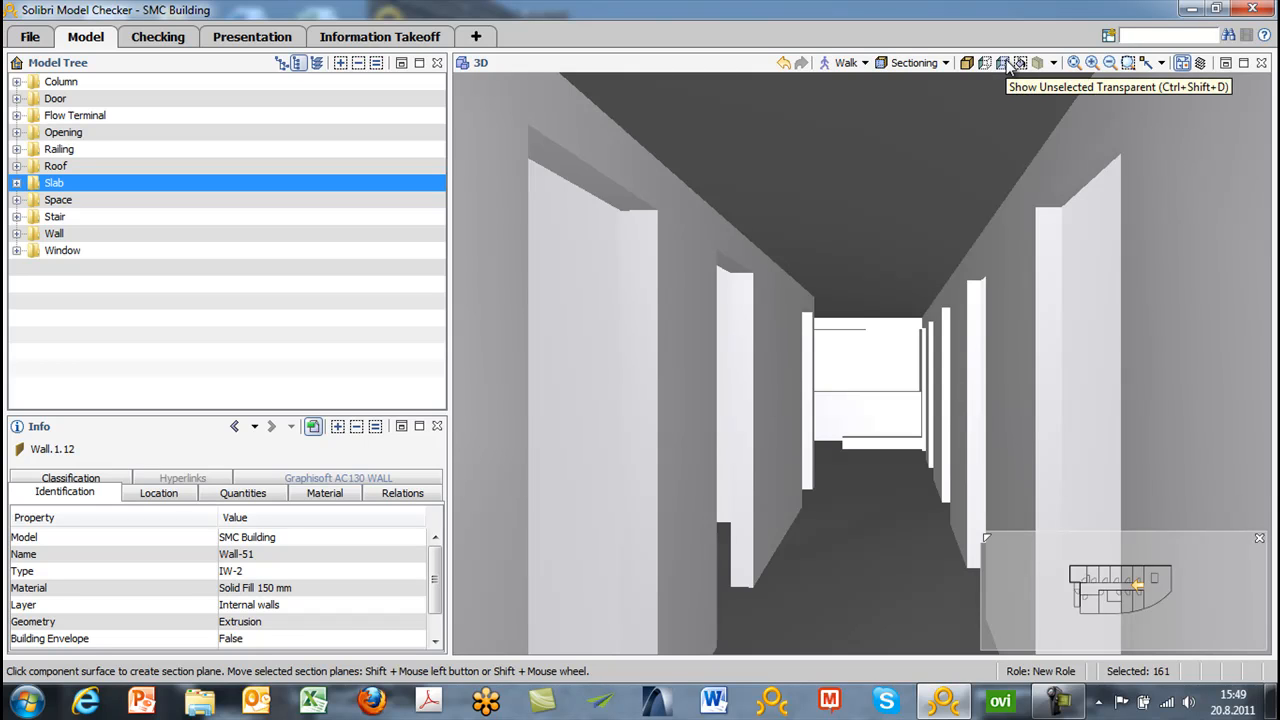
left_click(1003, 63)
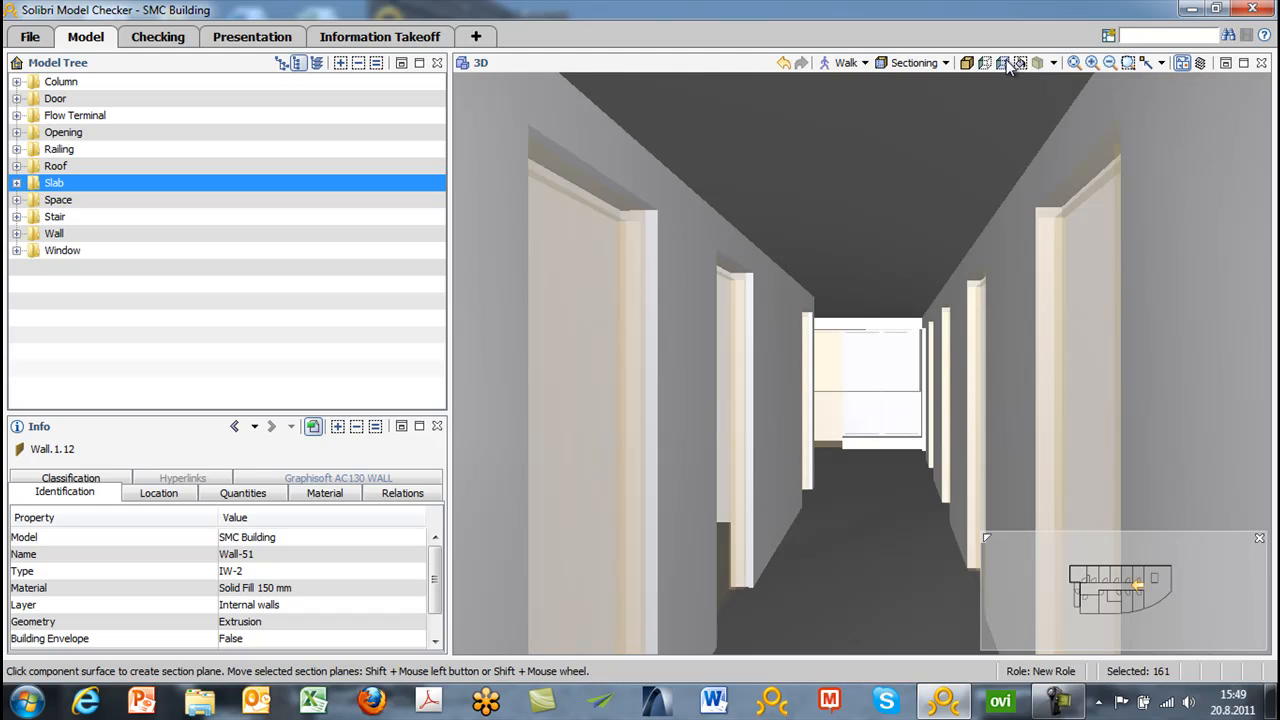
mouse_move(1055, 67)
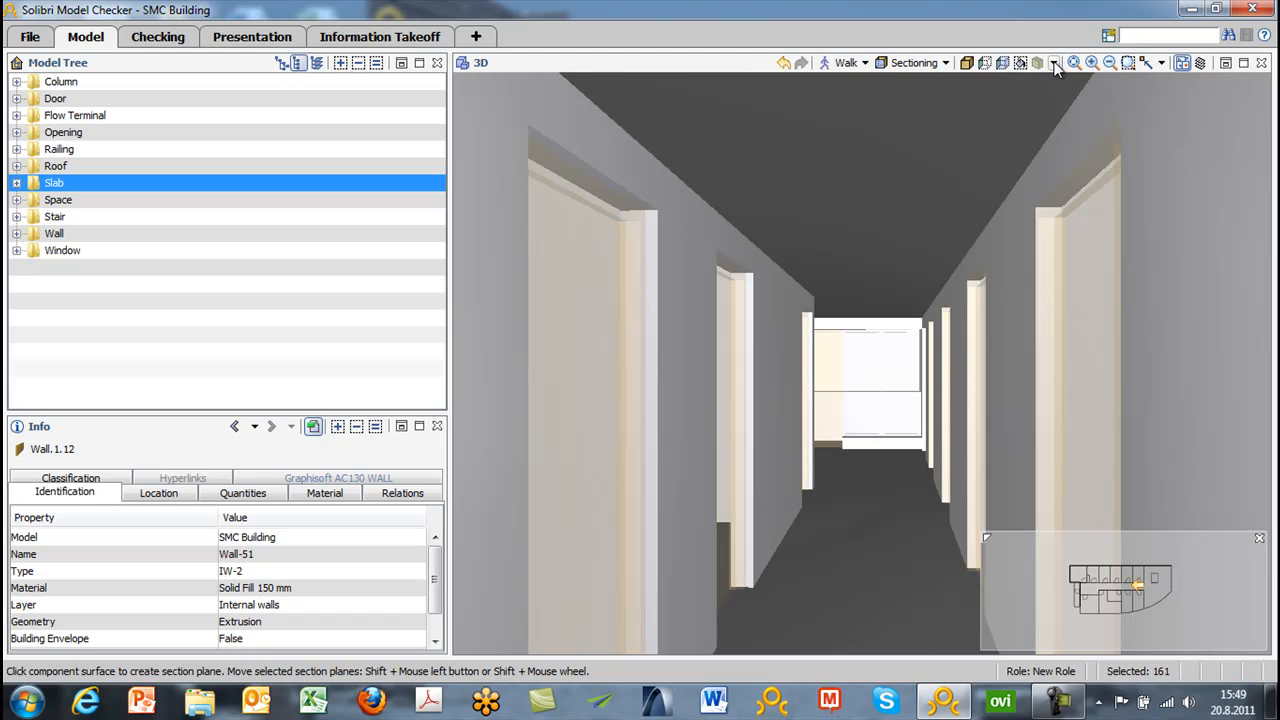
mouse_move(1056, 63)
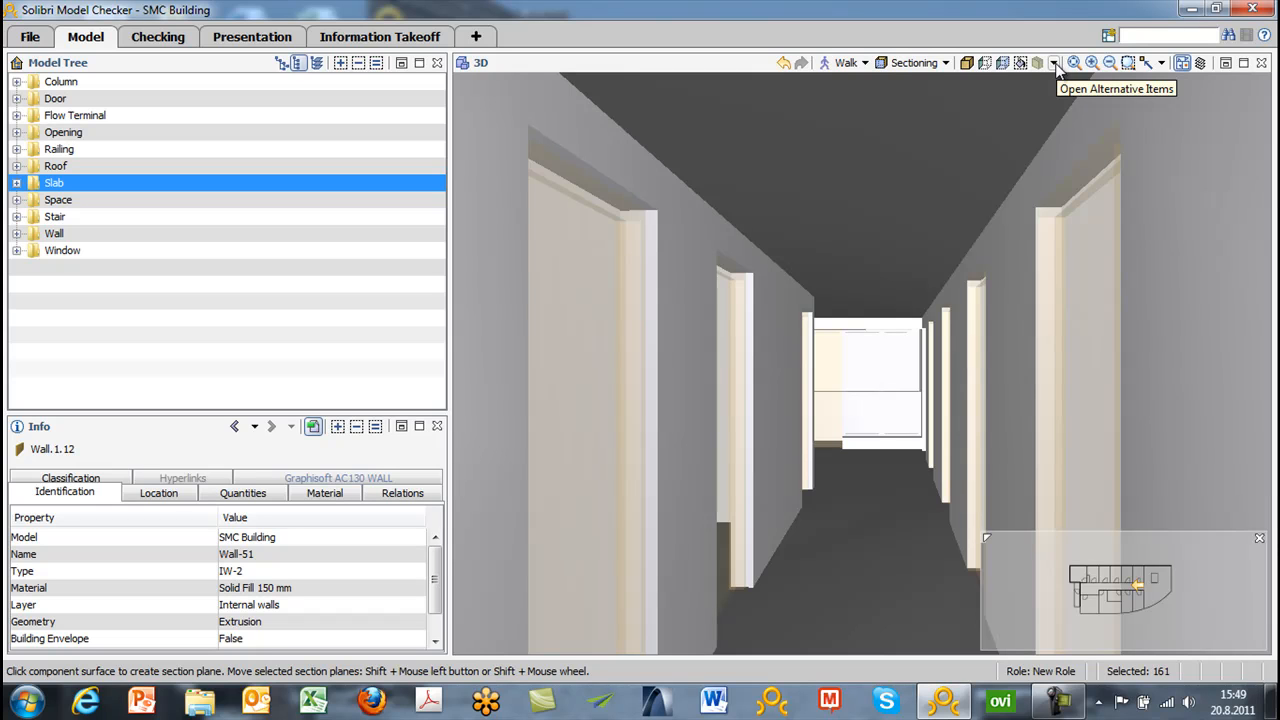
left_click(1056, 63)
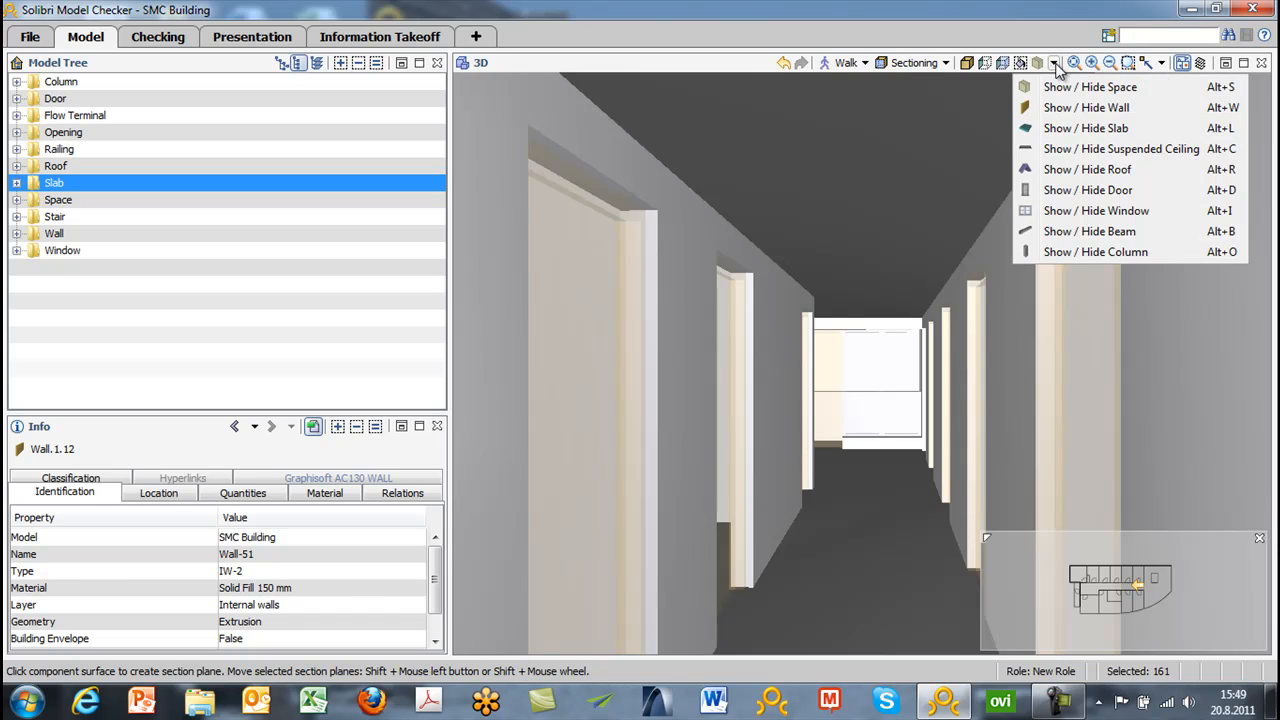
mouse_move(1086, 107)
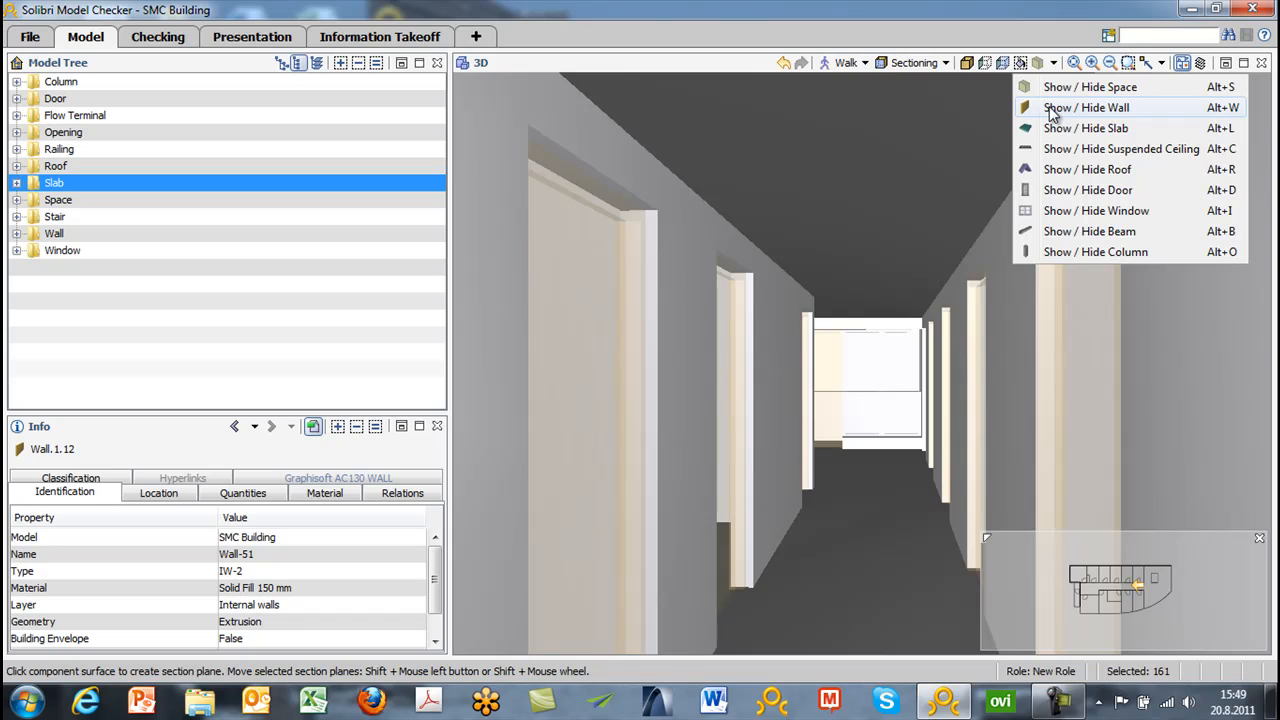
mouse_move(1086, 107)
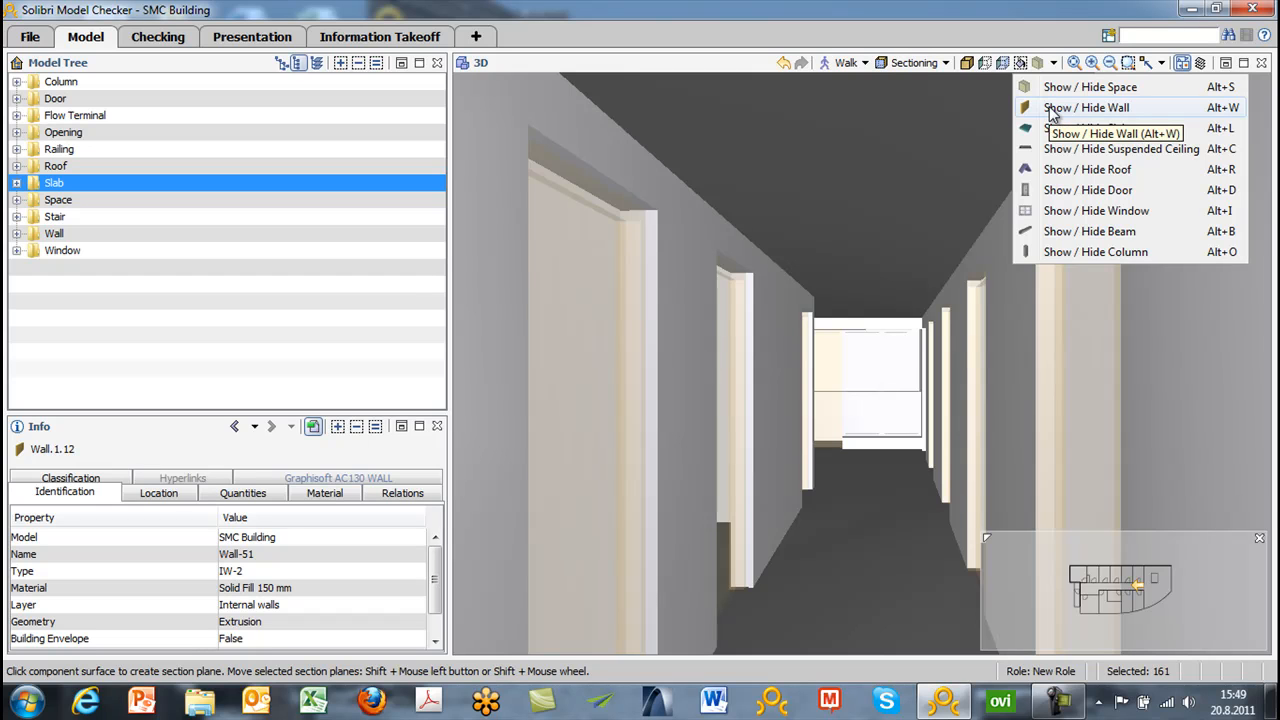
left_click(1085, 107)
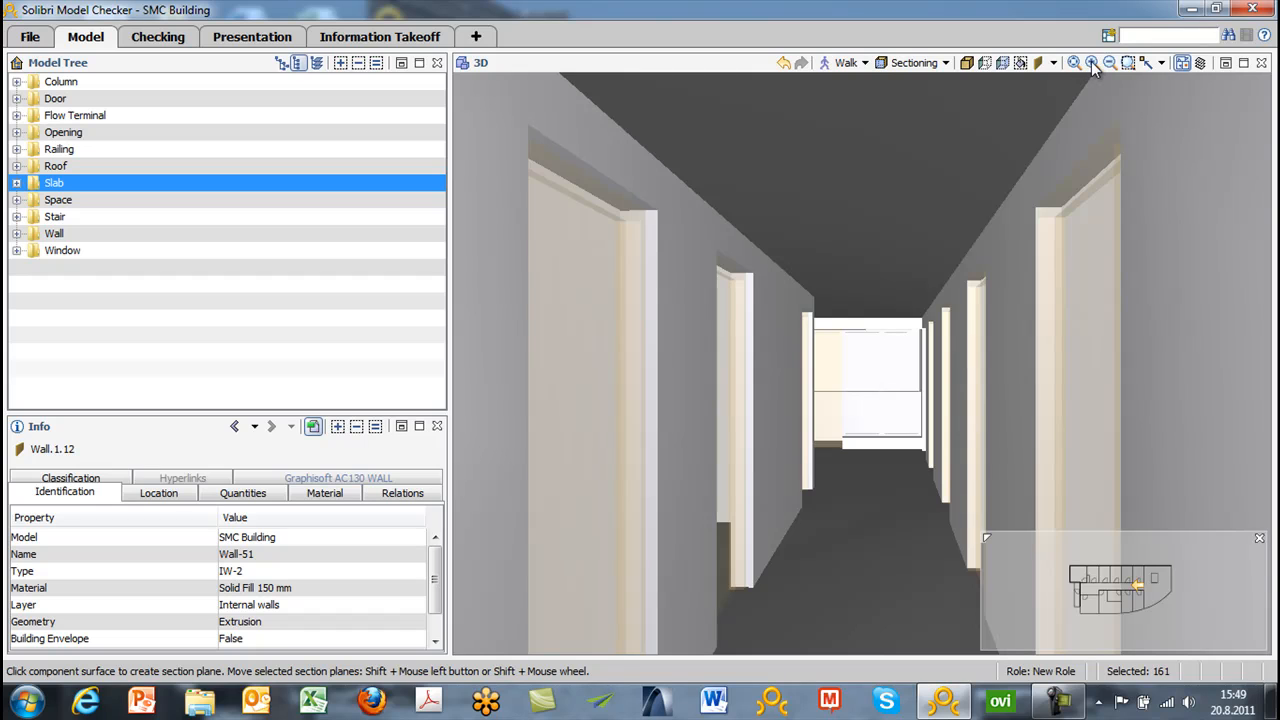
mouse_move(1135, 63)
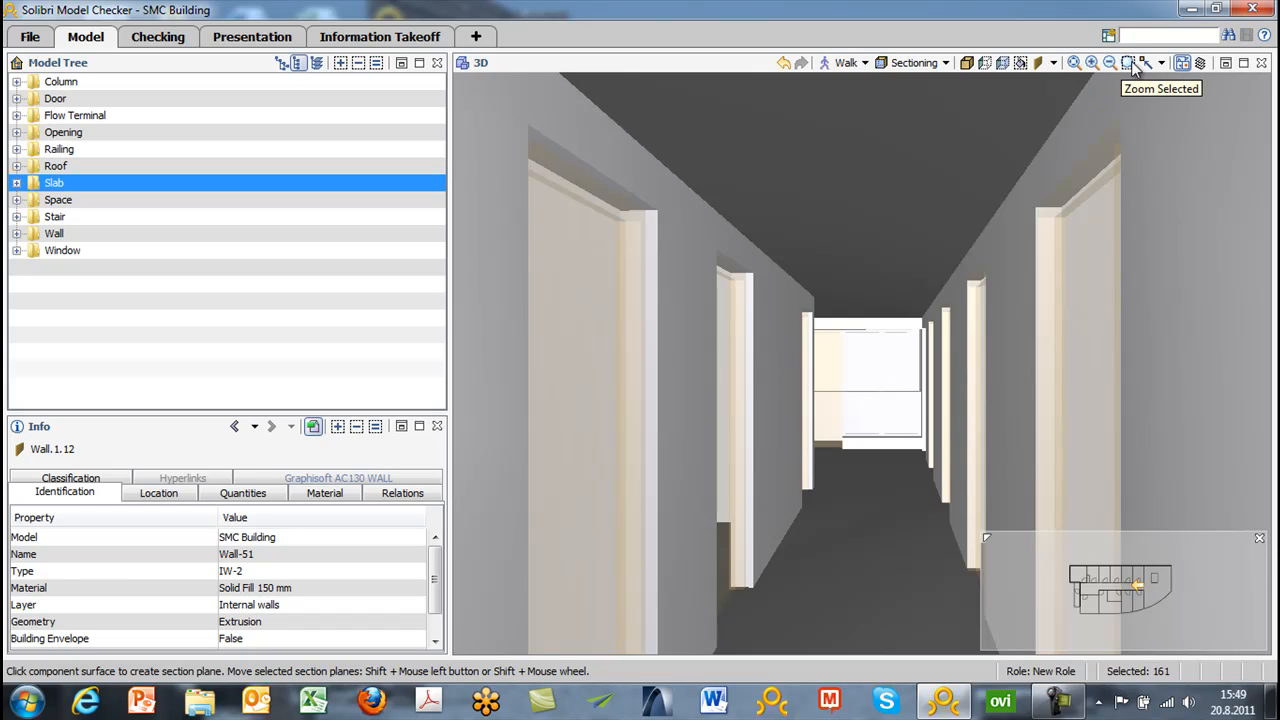
mouse_move(1146, 63)
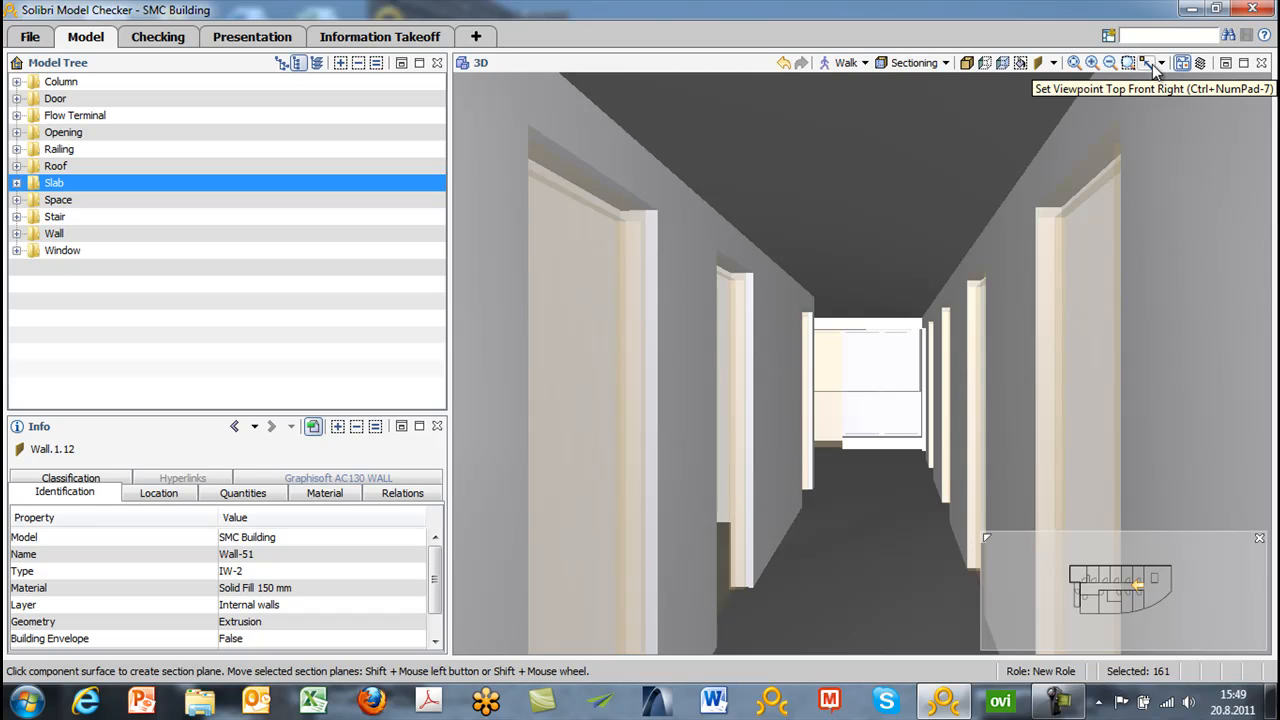
- Apply the Top Front Right preset viewpoint to see the whole building
left_click(1148, 63)
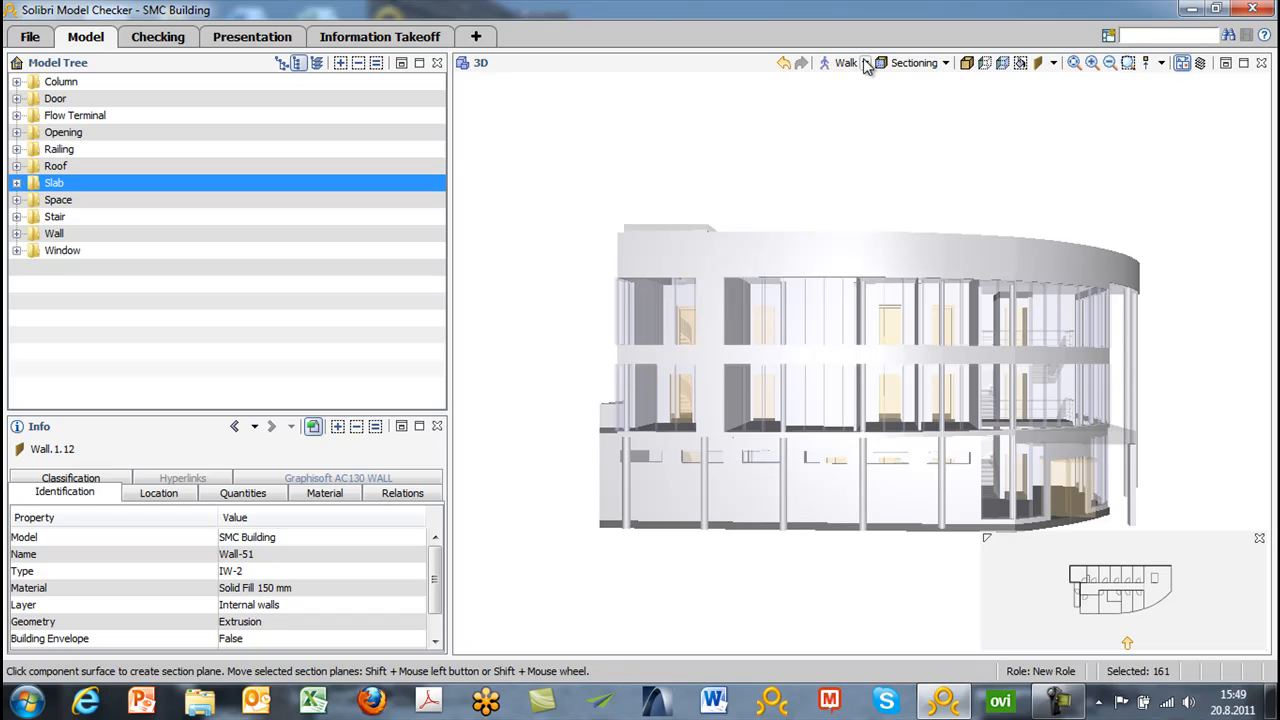
mouse_move(1181, 63)
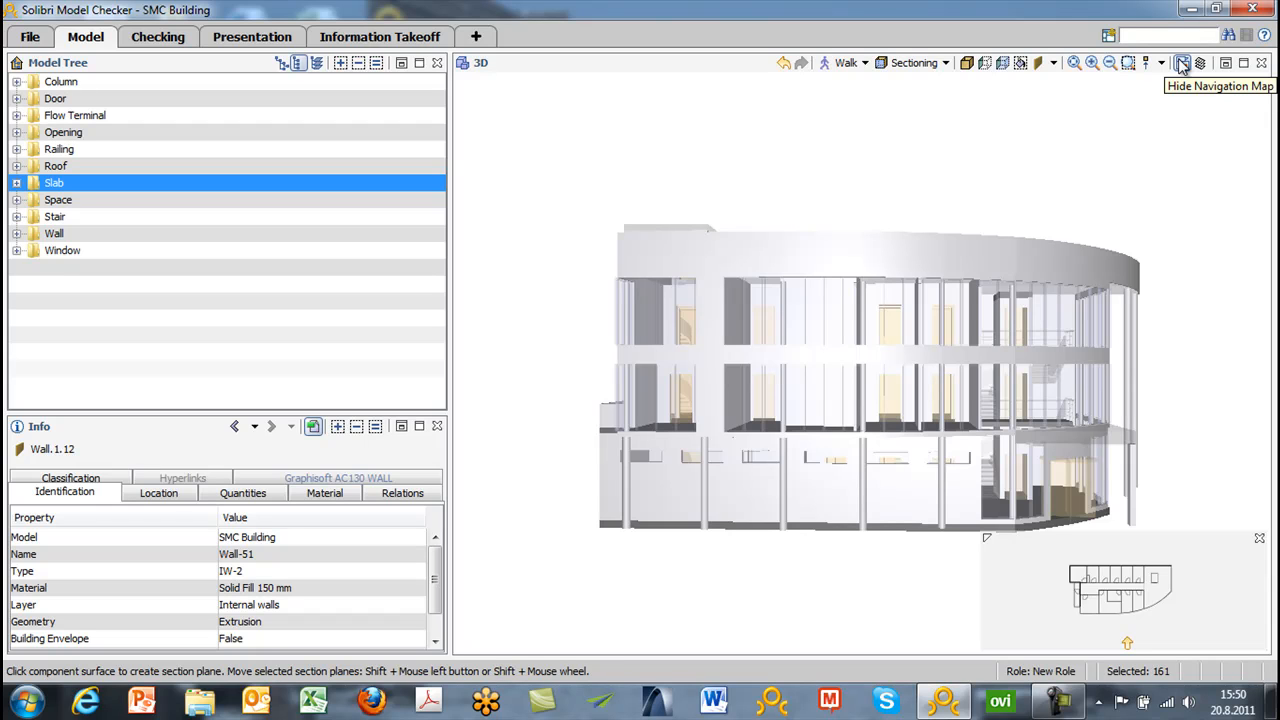
mouse_move(1170, 341)
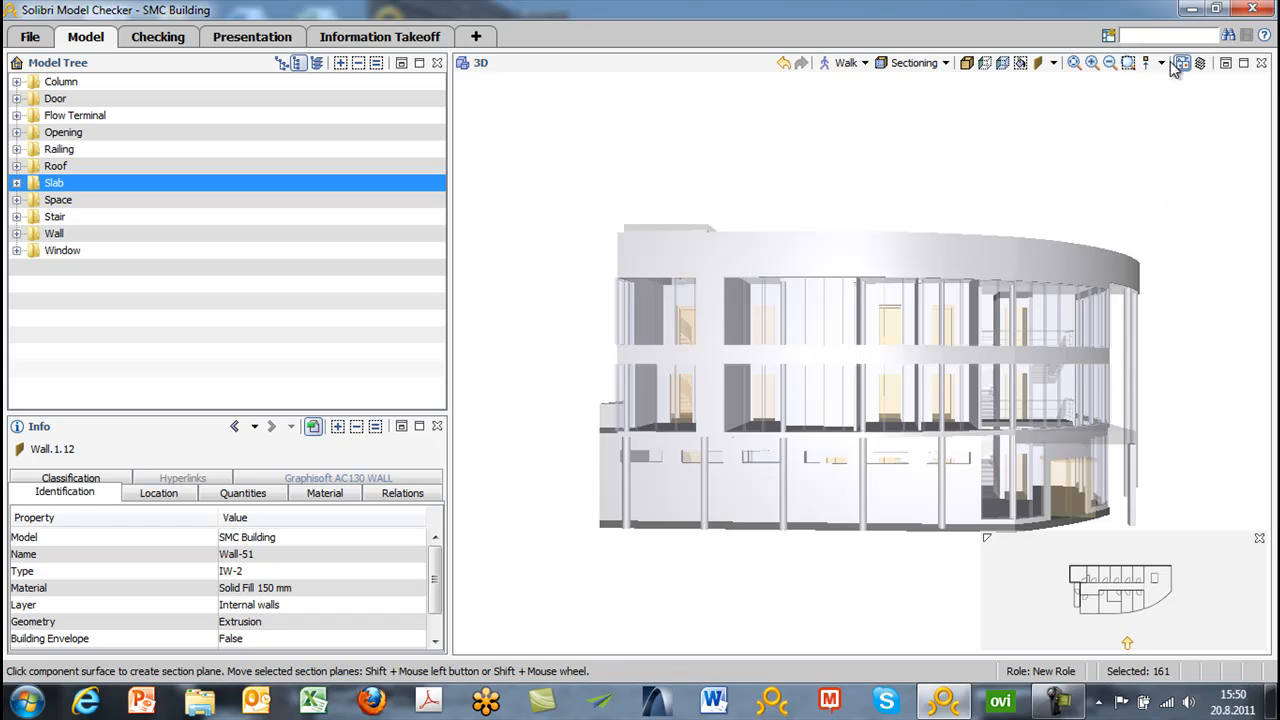
mouse_move(1203, 63)
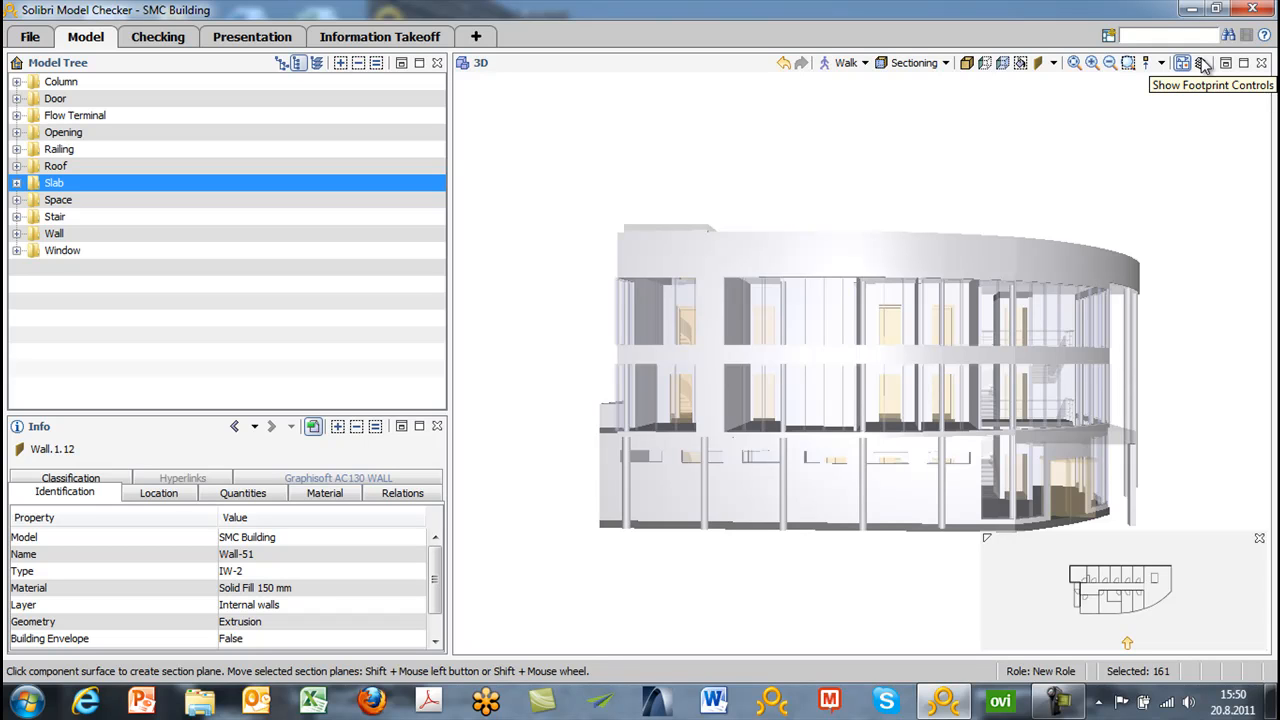
mouse_move(1203, 62)
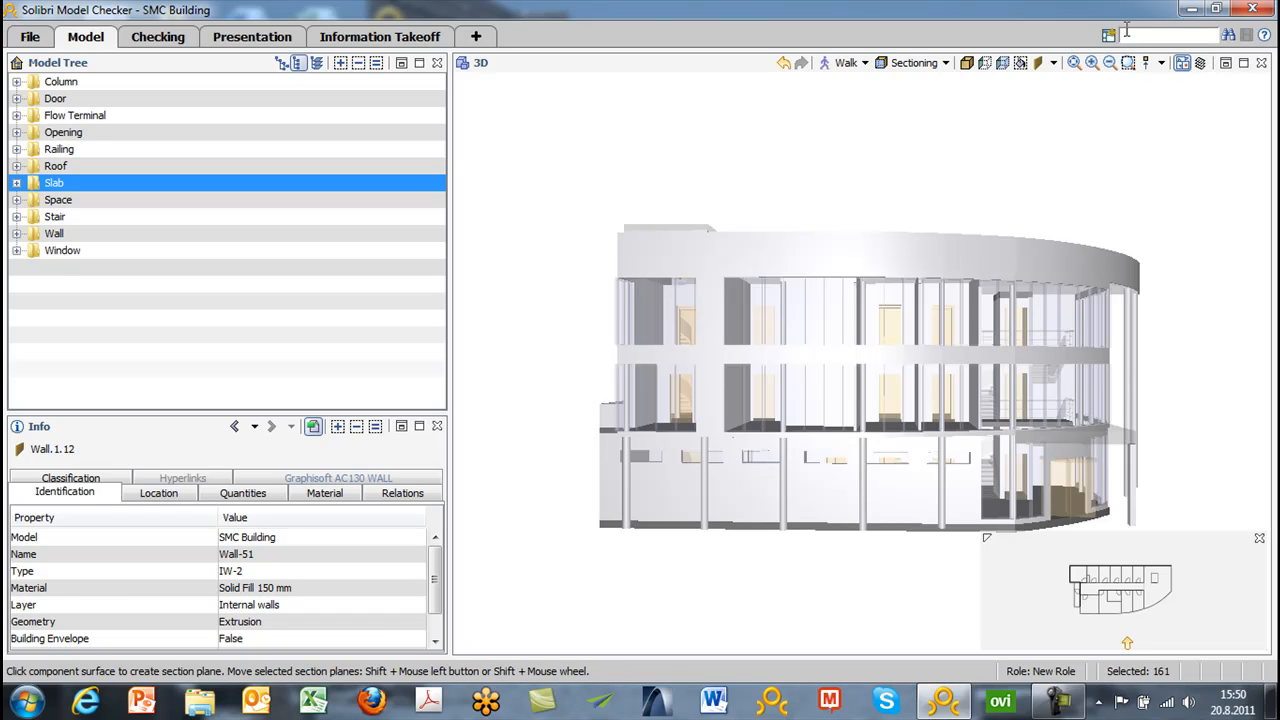
mouse_move(1108, 37)
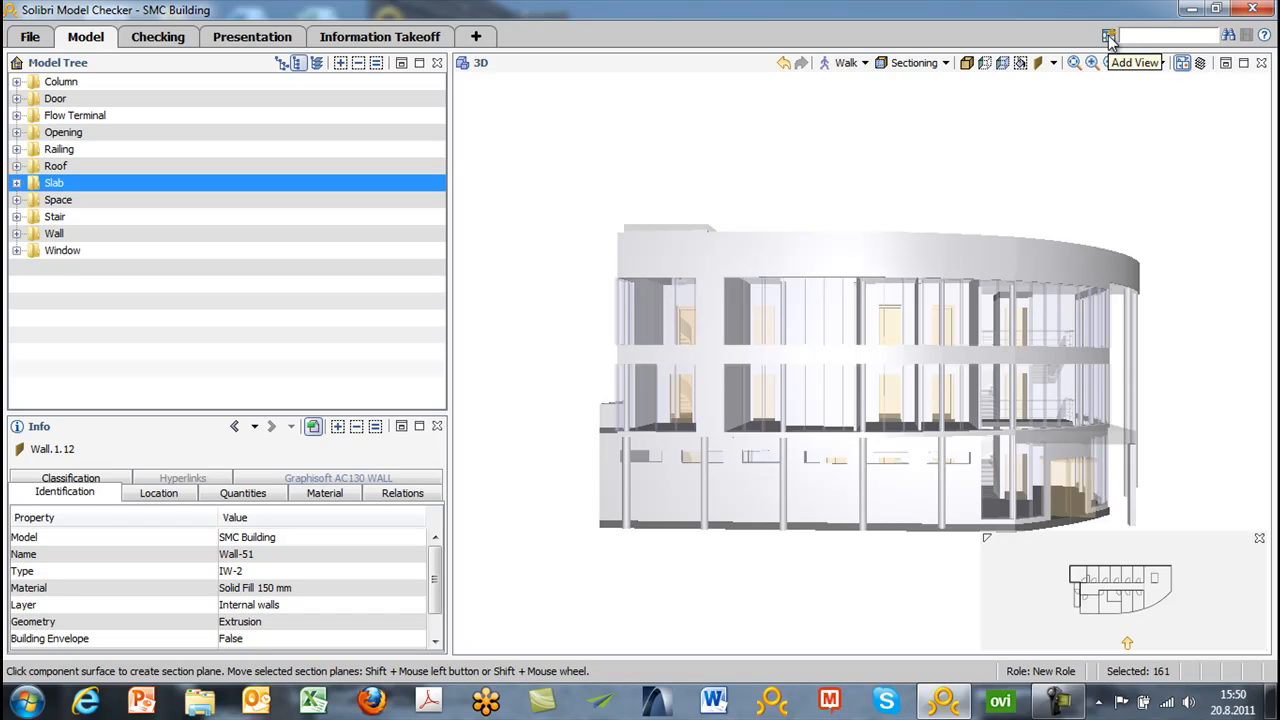
left_click(1108, 37)
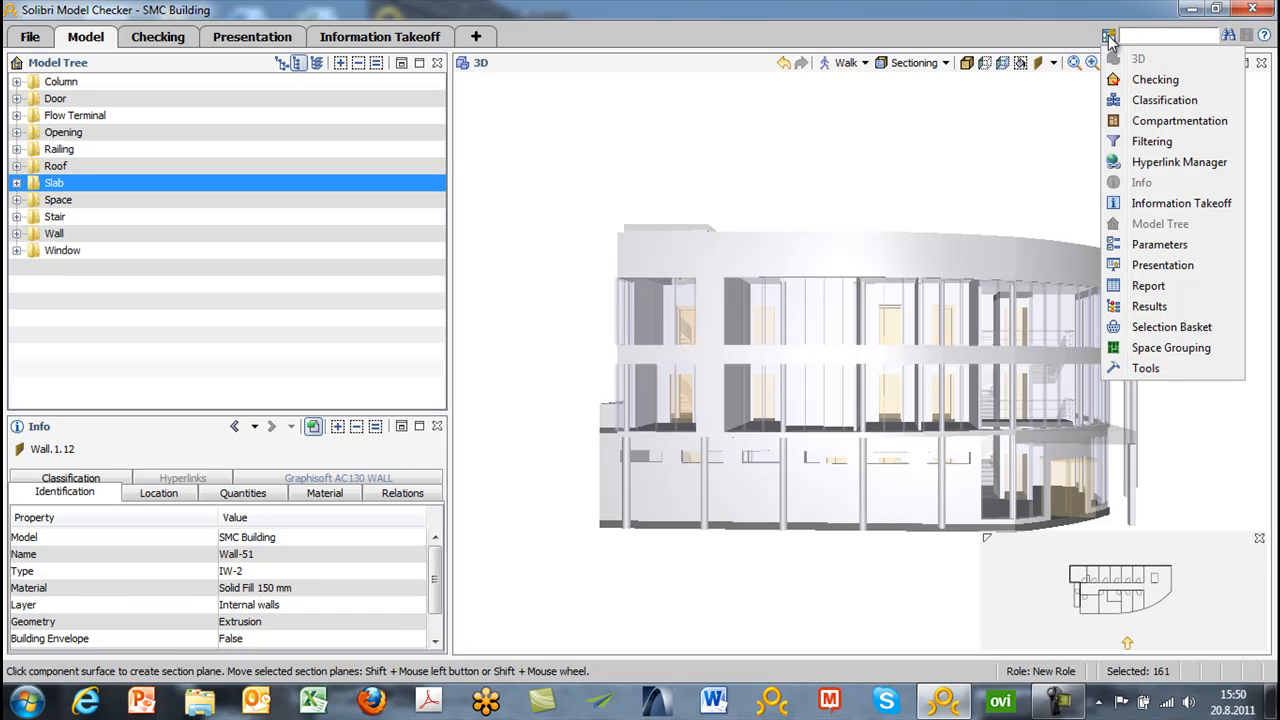
mouse_move(1164, 100)
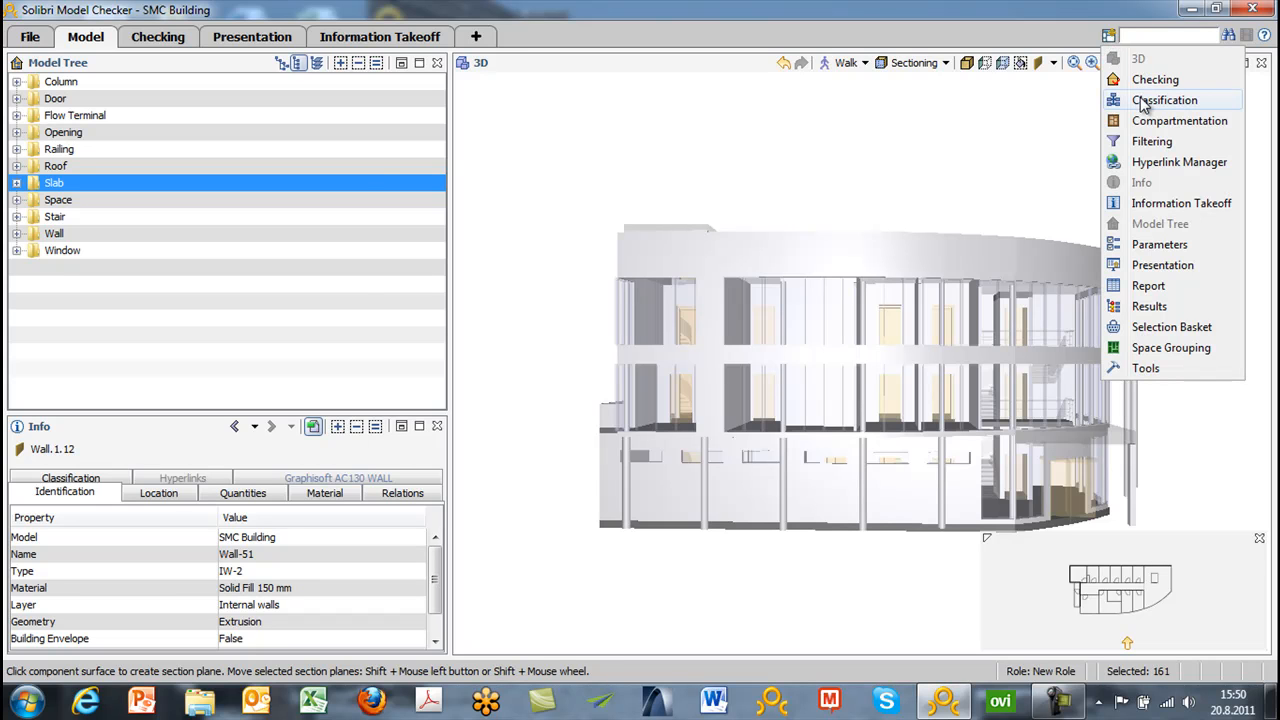
left_click(1164, 99)
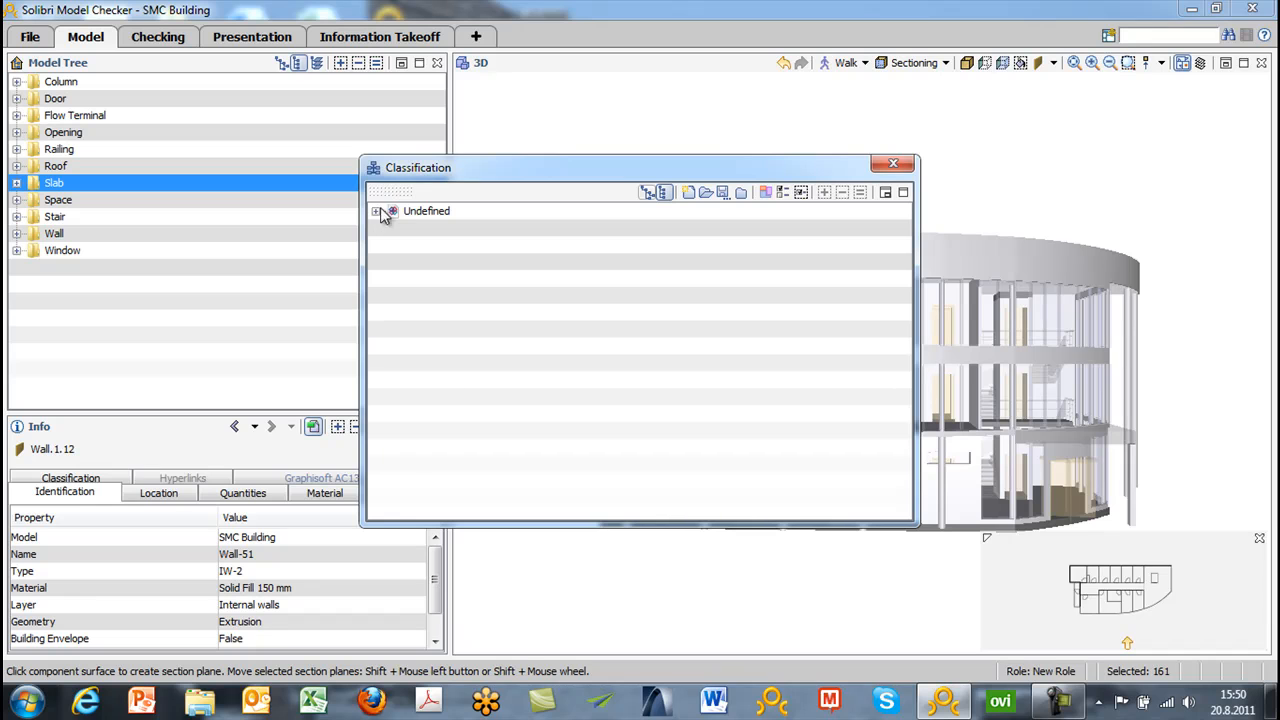
mouse_move(508, 186)
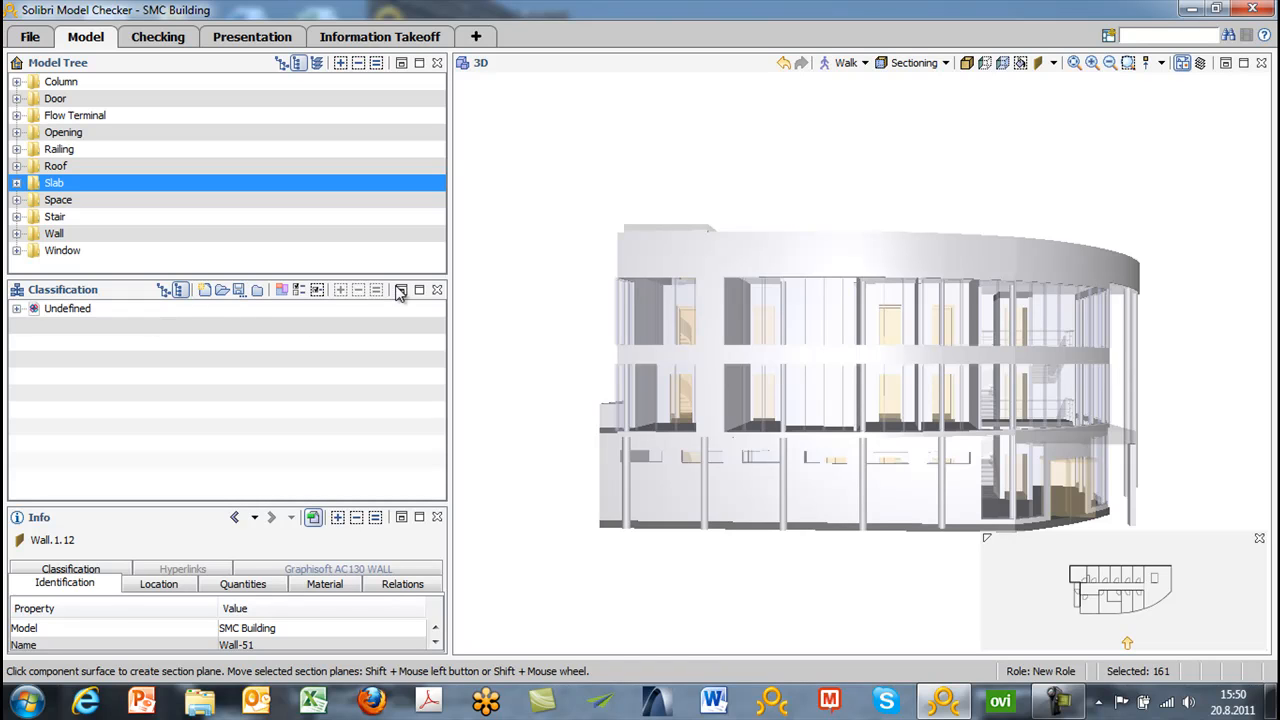
mouse_move(401, 290)
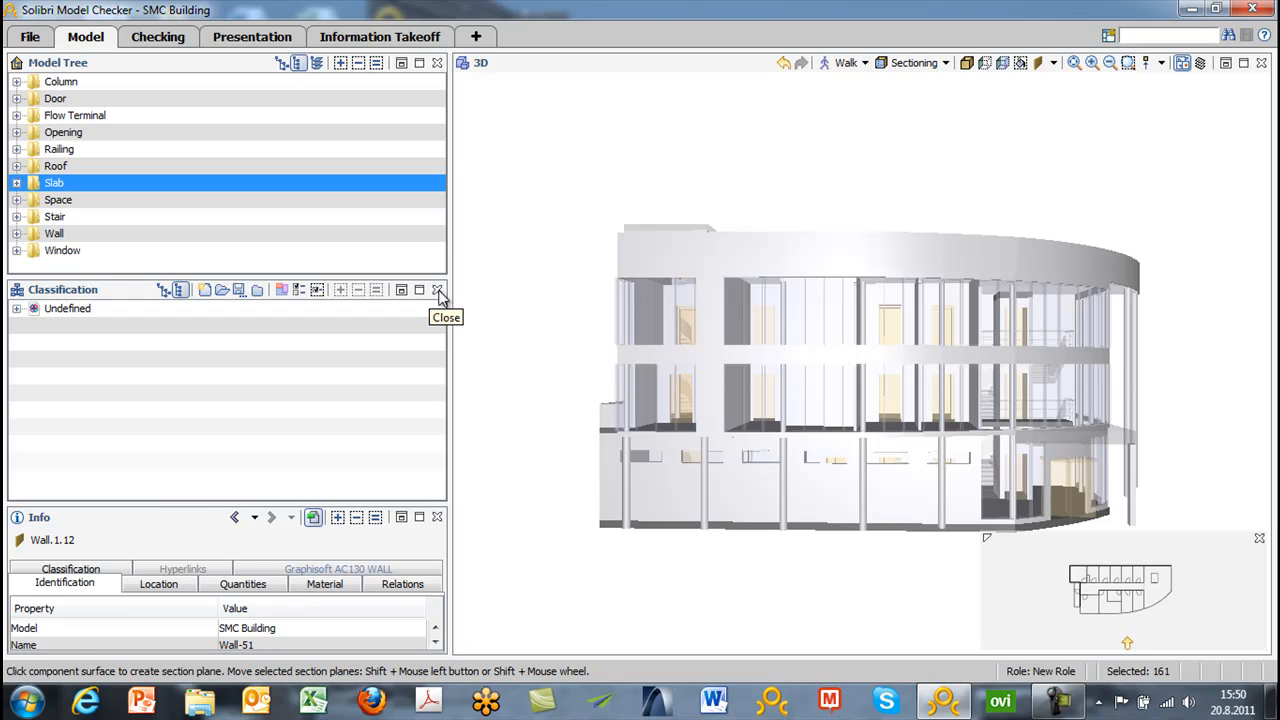
left_click(437, 289)
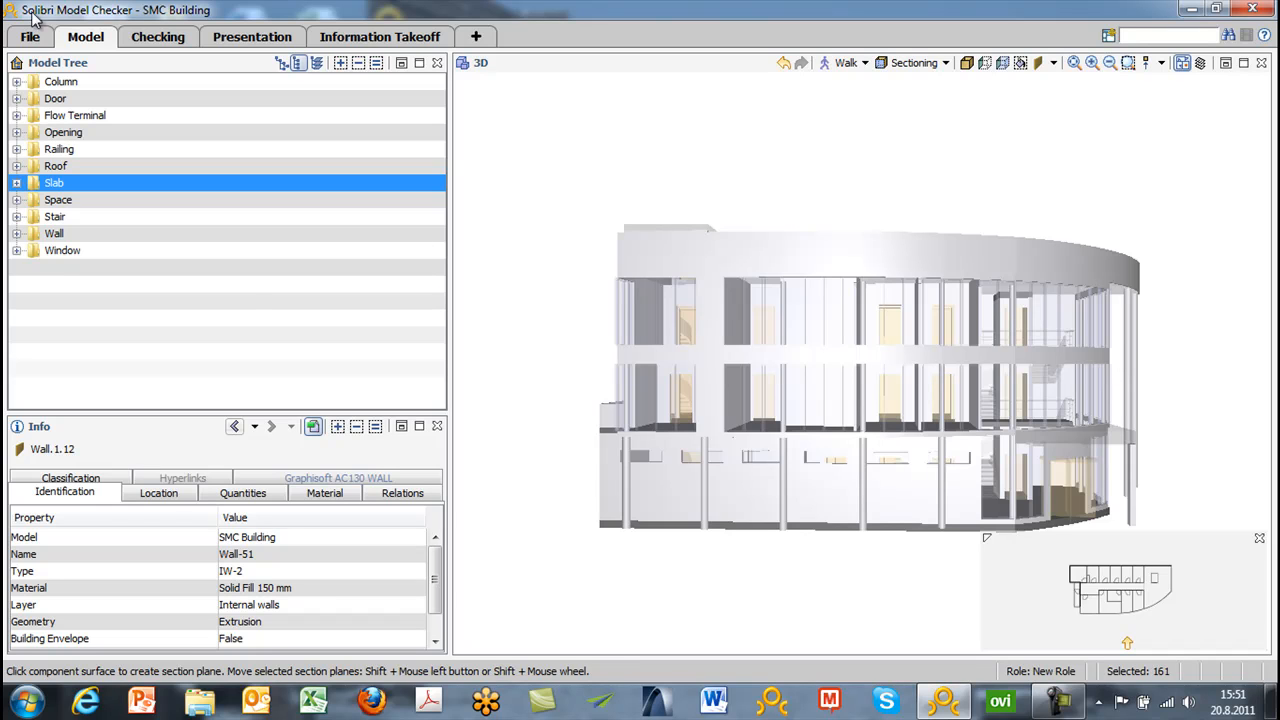
mouse_move(250, 306)
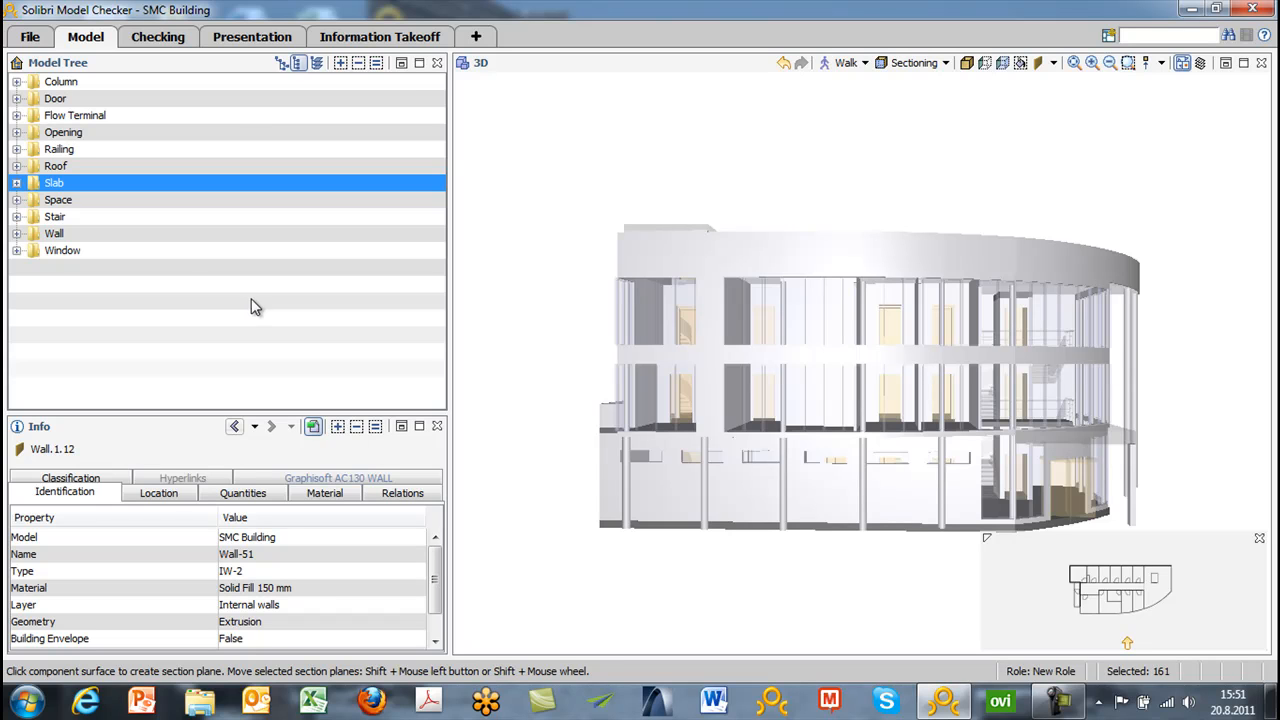
- Select the Space folder in the Model Tree
left_click(58, 199)
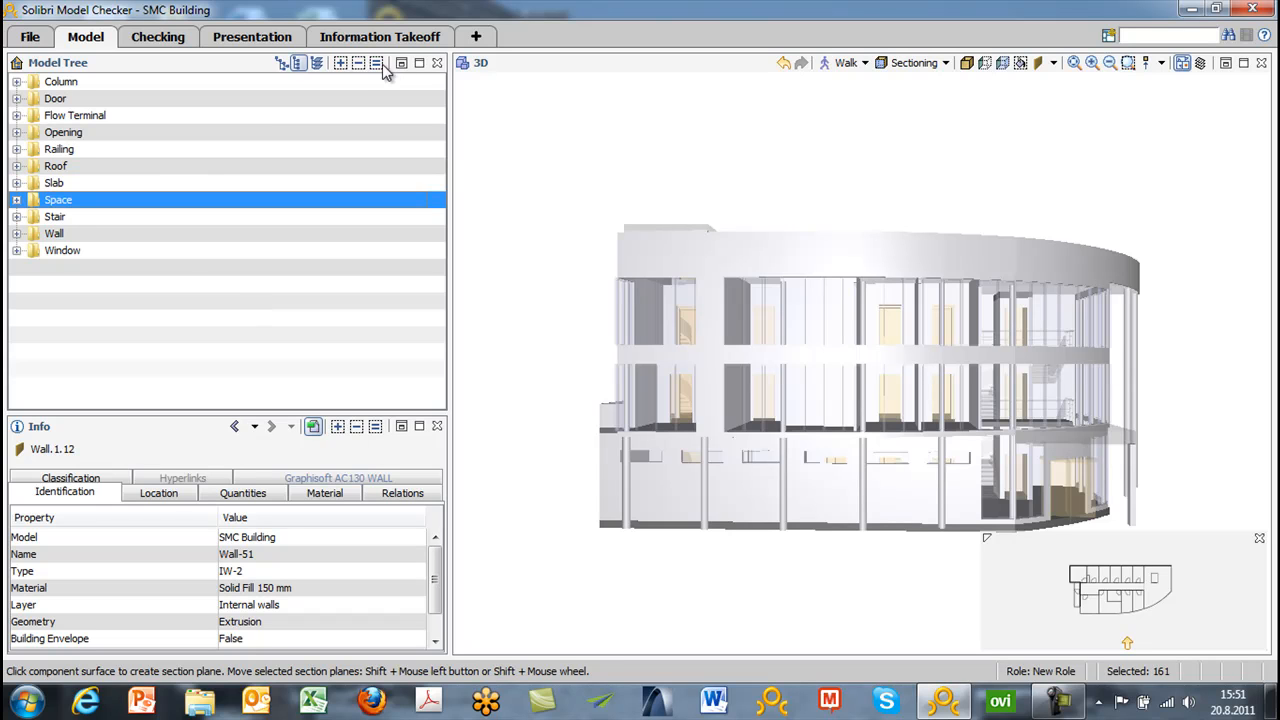